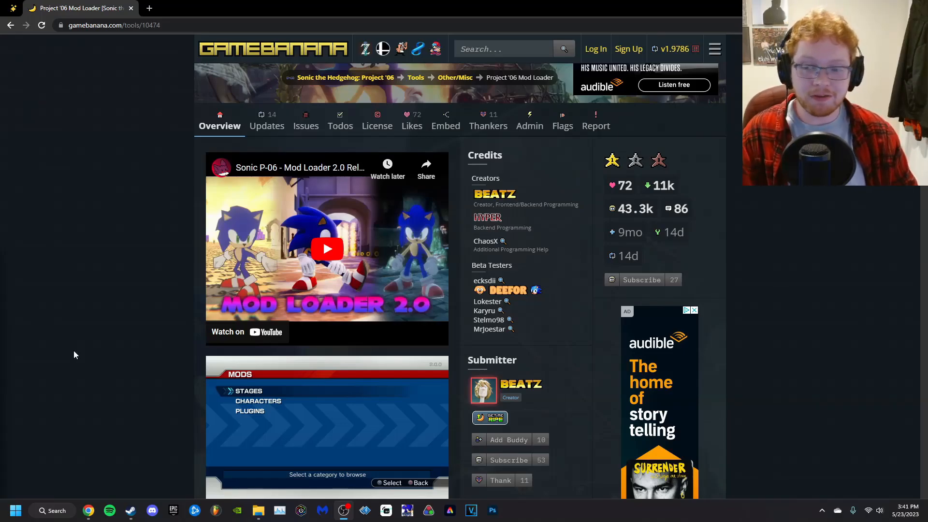
- Bring up the Downloads folder, check inside the P-06 S Mod folder, and return to Downloads
scroll("up", 3)
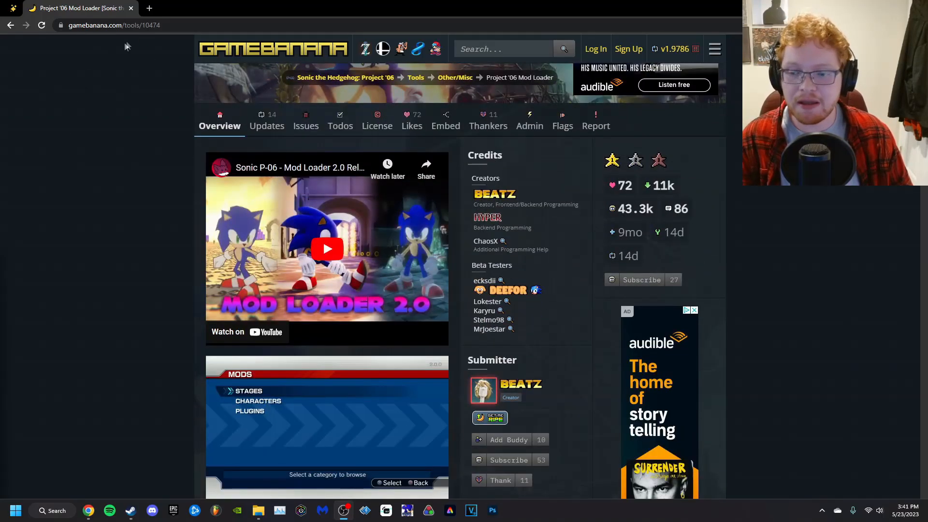
mouse_move(209, 175)
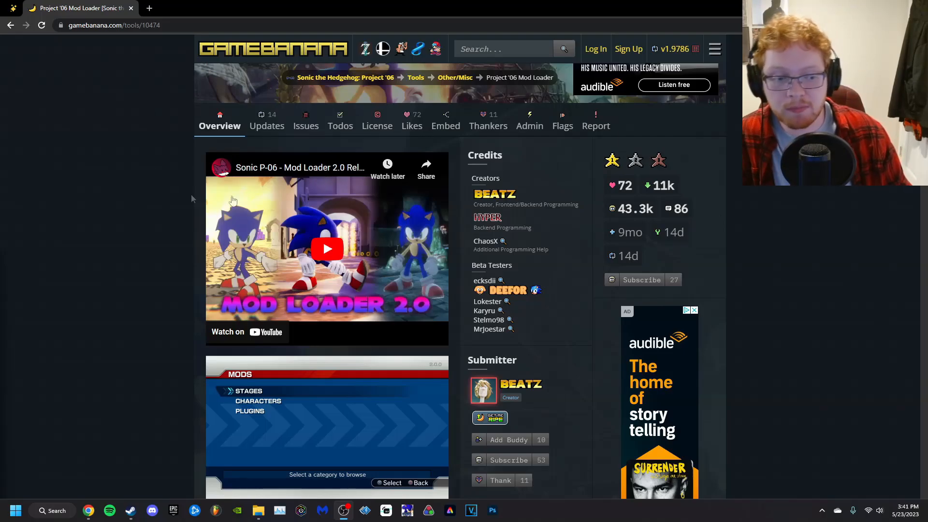
mouse_move(495, 193)
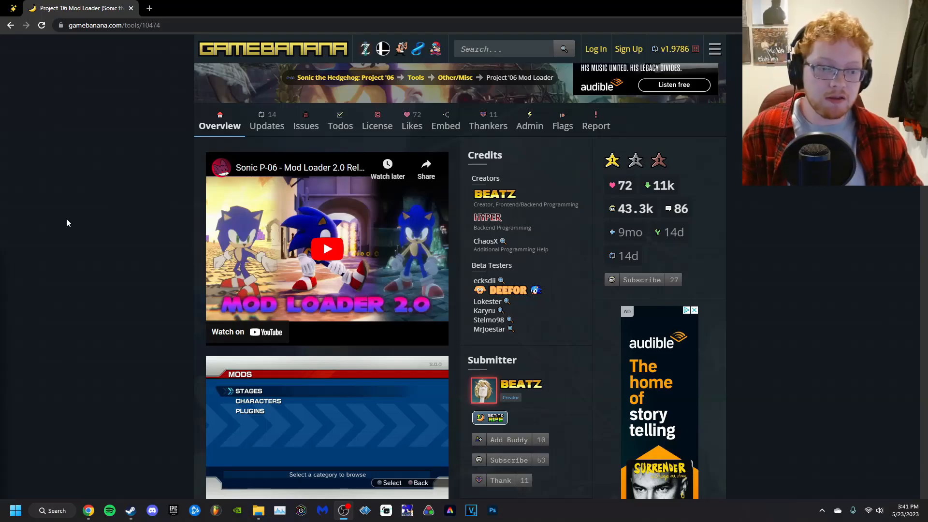
scroll("down", 3)
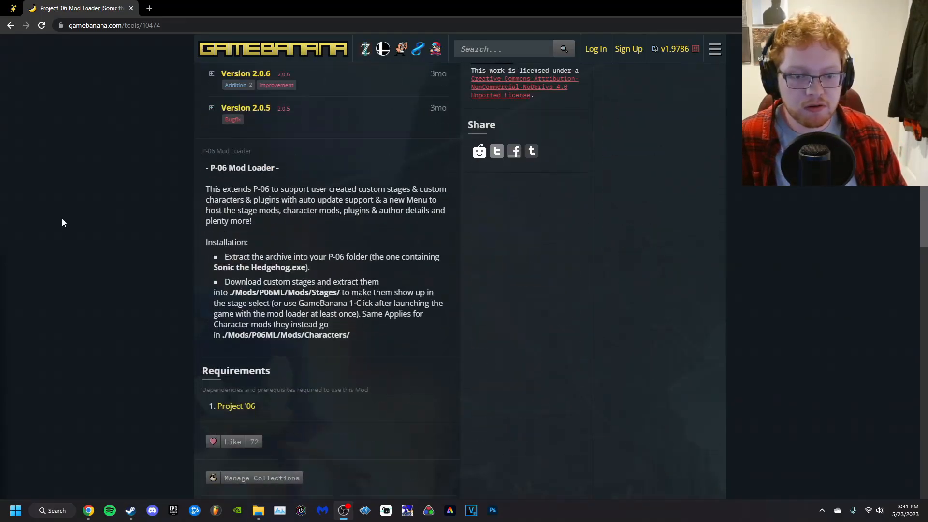
scroll("down", 3)
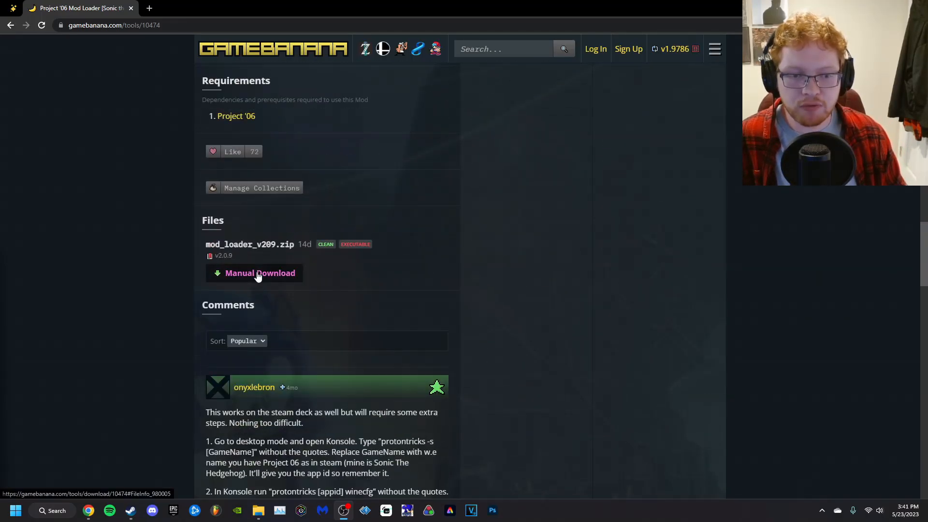
scroll("up", 3)
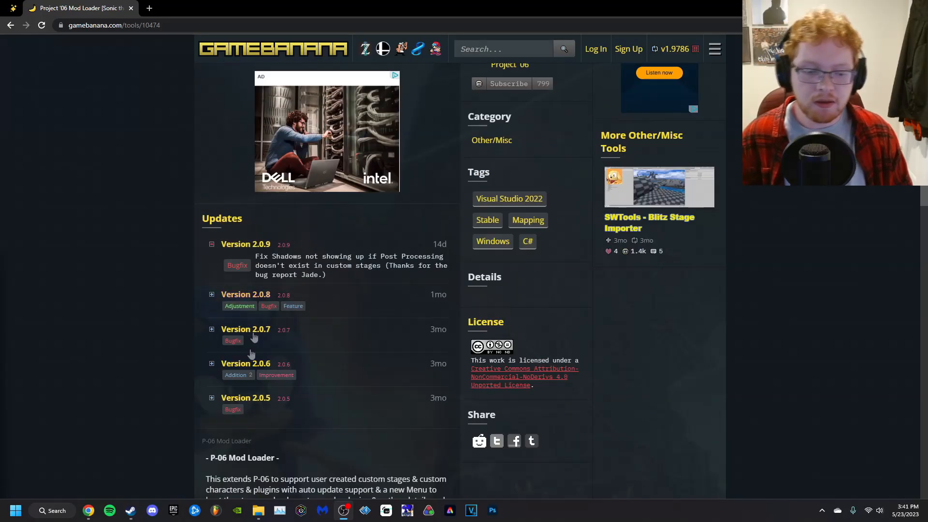
left_click(257, 509)
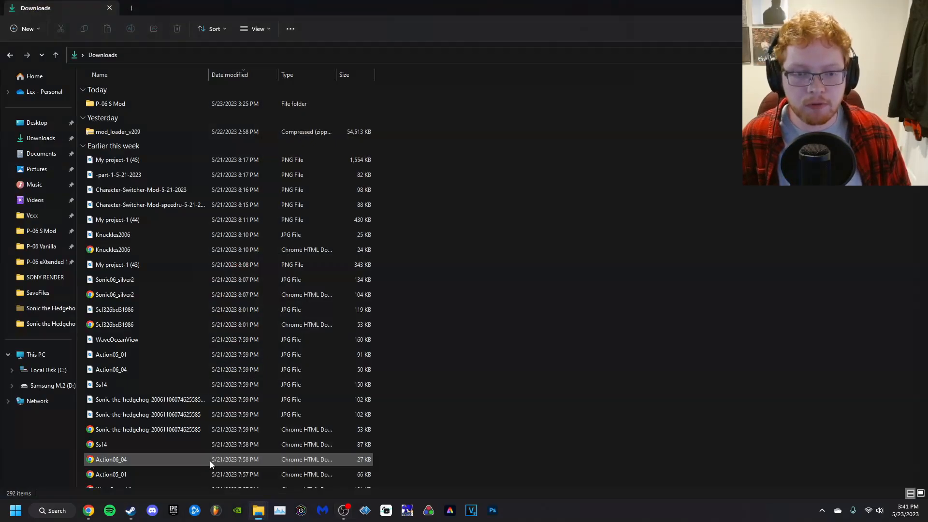
left_click(110, 103)
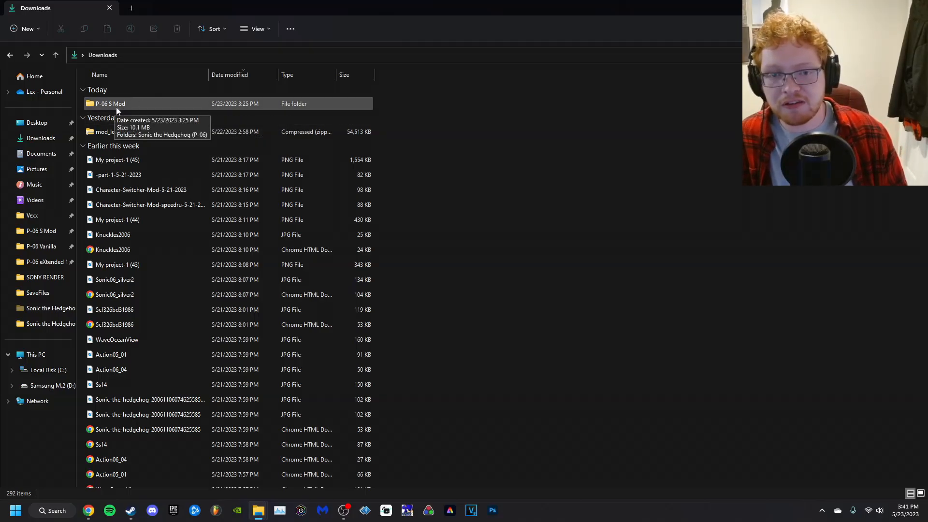
mouse_move(132, 106)
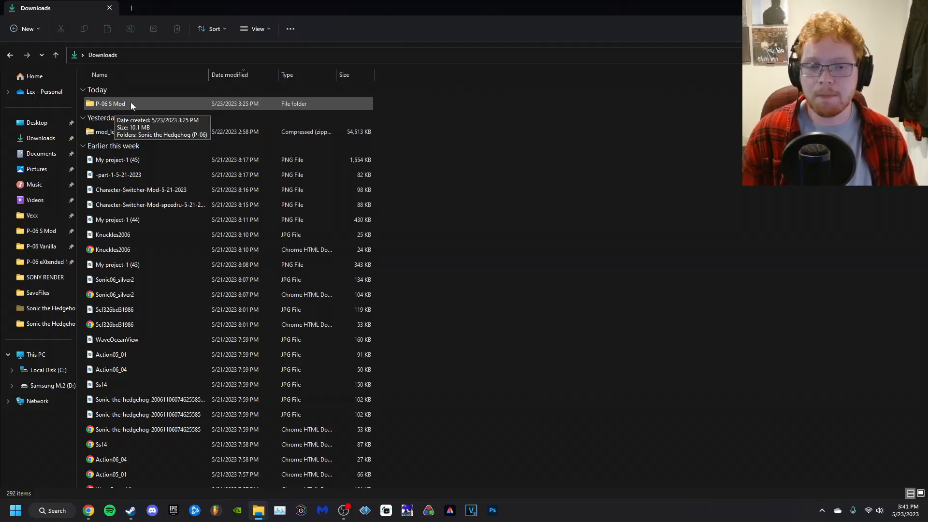
mouse_move(153, 118)
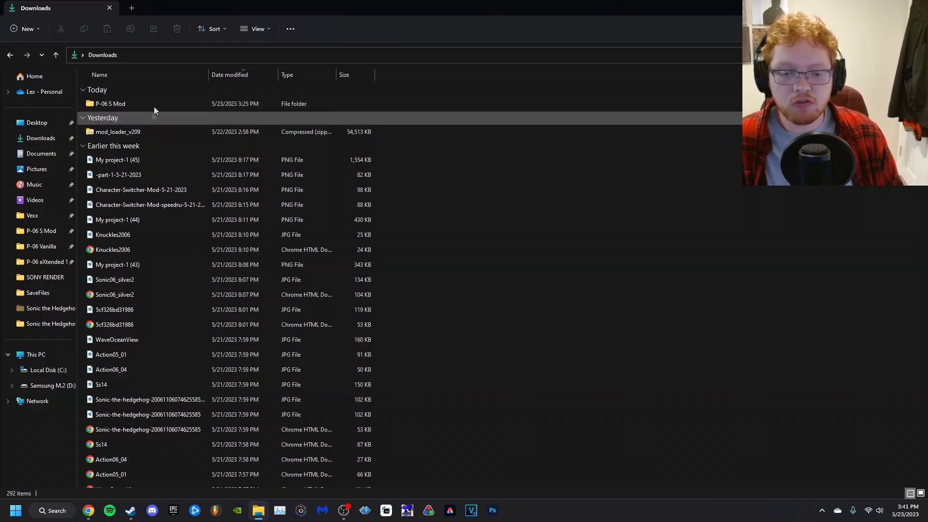
double_click(110, 103)
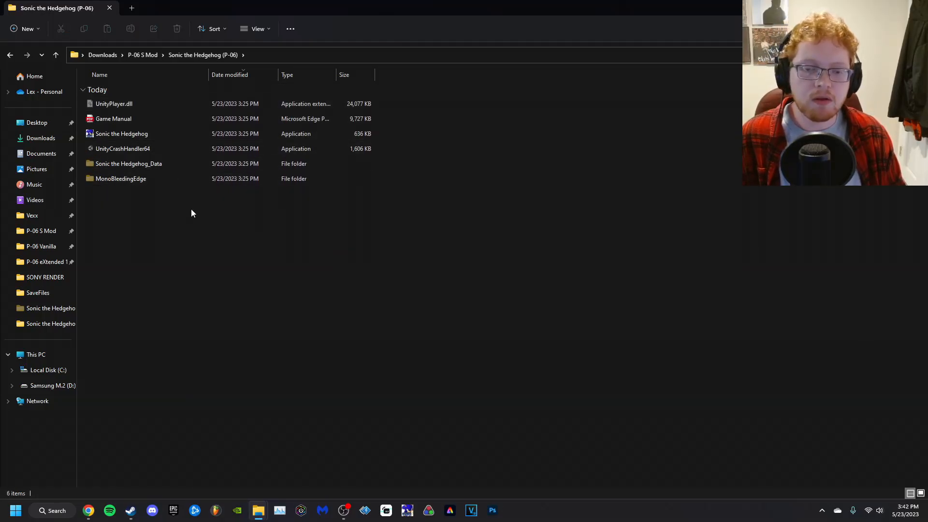
left_click(101, 54)
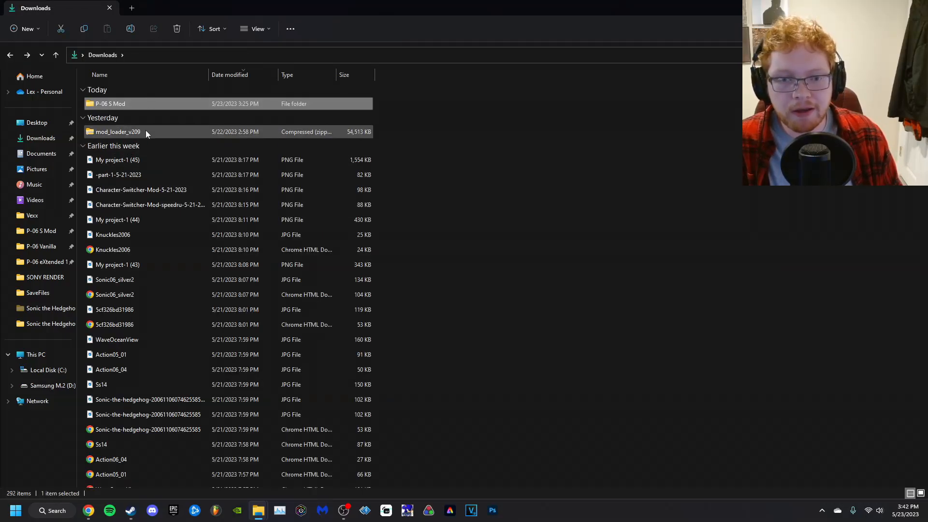
- Extract mod_loader_v209.zip to the default mod_loader_v209 folder and look inside it
right_click(117, 131)
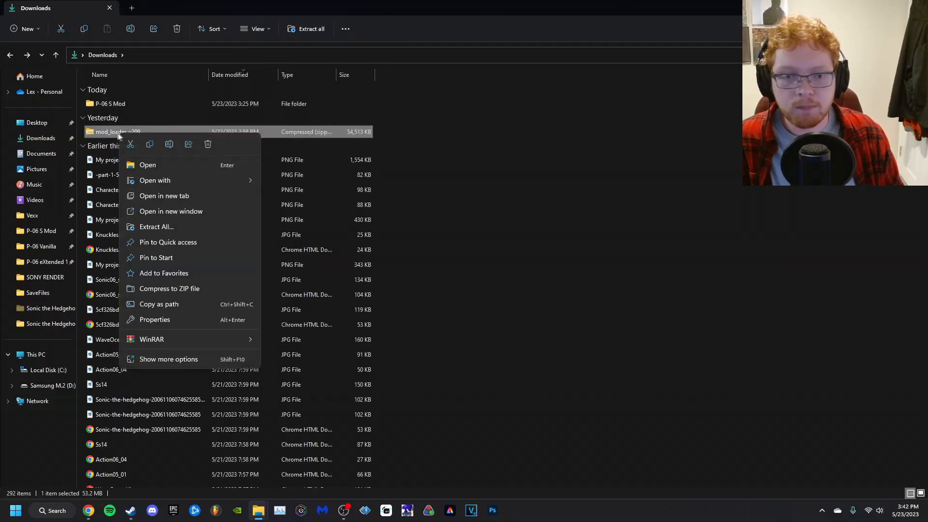
left_click(156, 227)
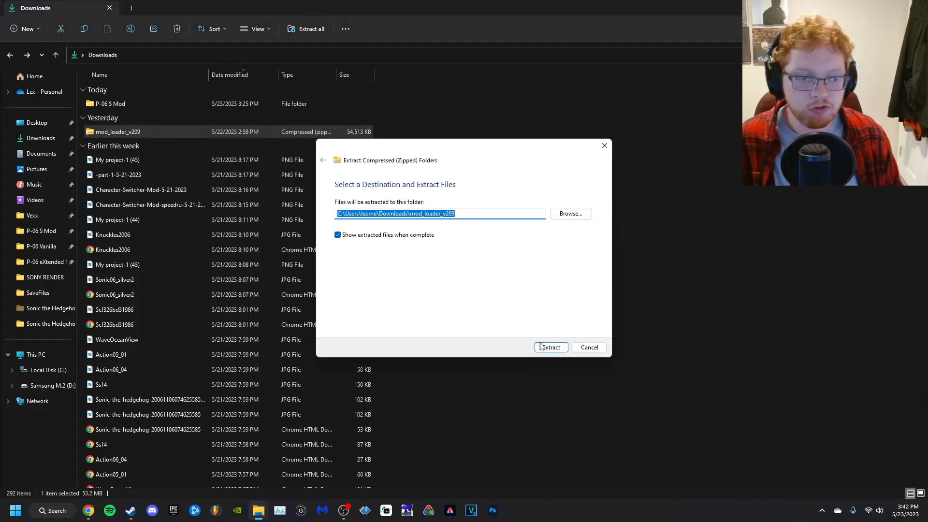
left_click(549, 347)
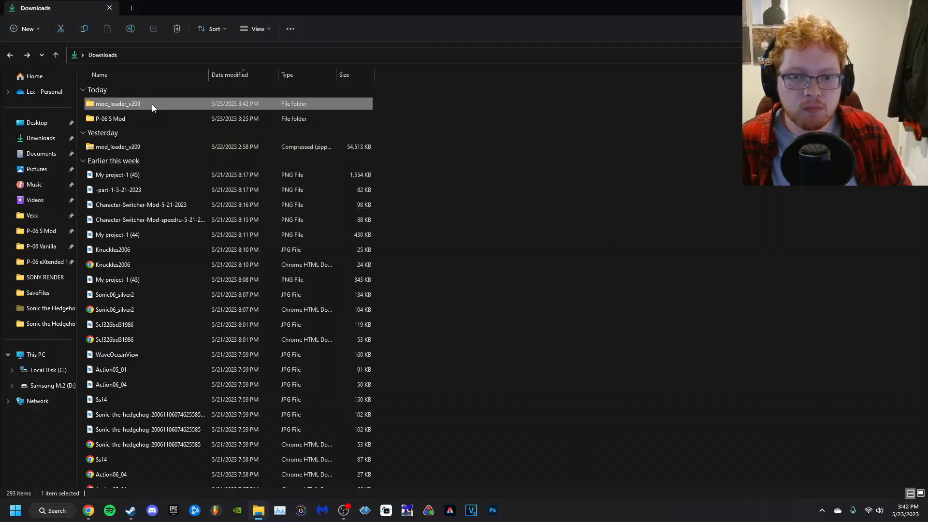
double_click(117, 103)
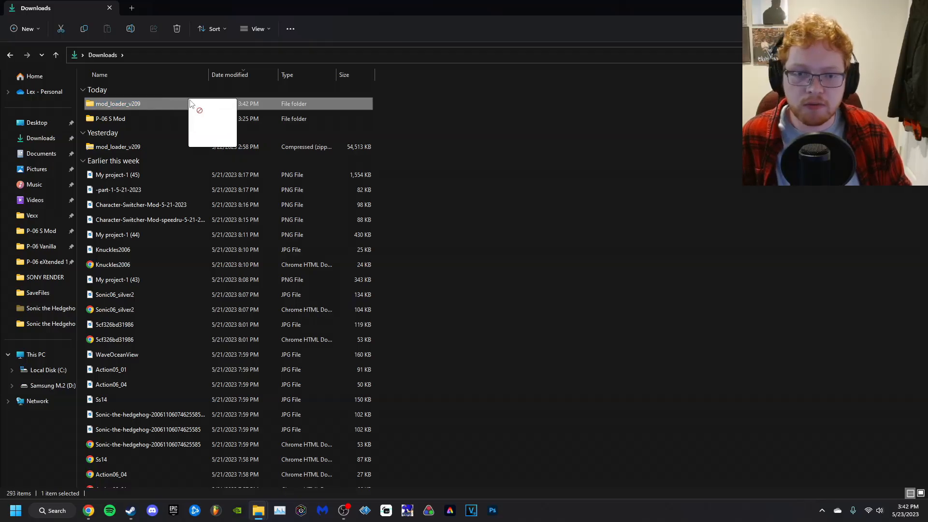
- Move version.dll, MelonLoader, Mods, UserData and UserLibs into the Sonic the Hedgehog (P-06) game folder
double_click(110, 118)
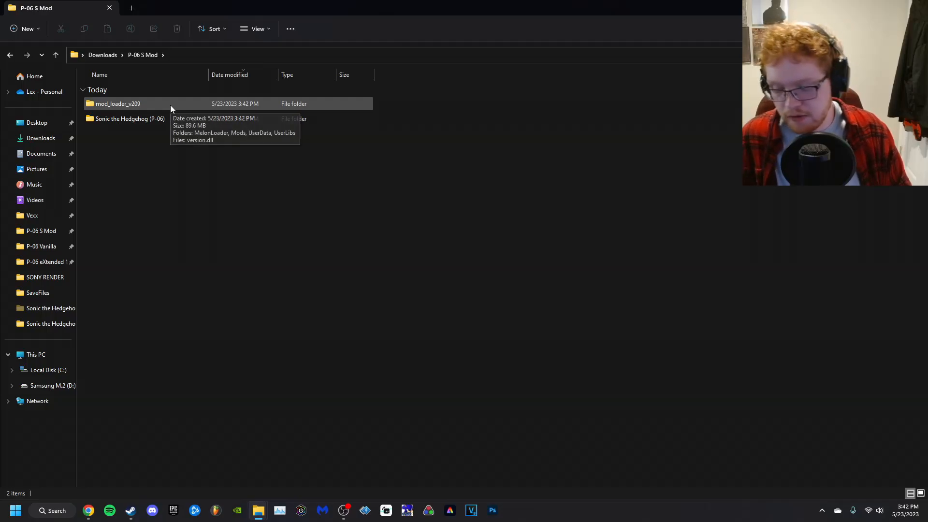
double_click(117, 103)
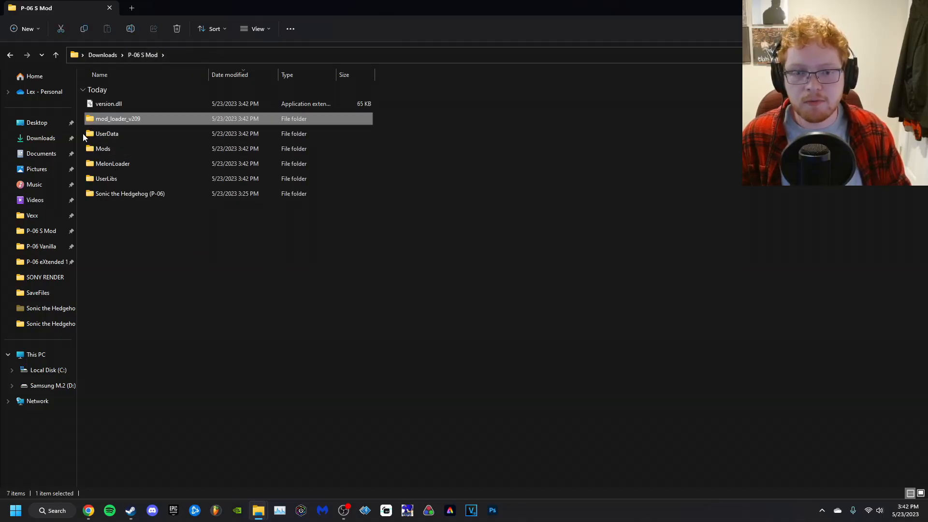
left_click(106, 134)
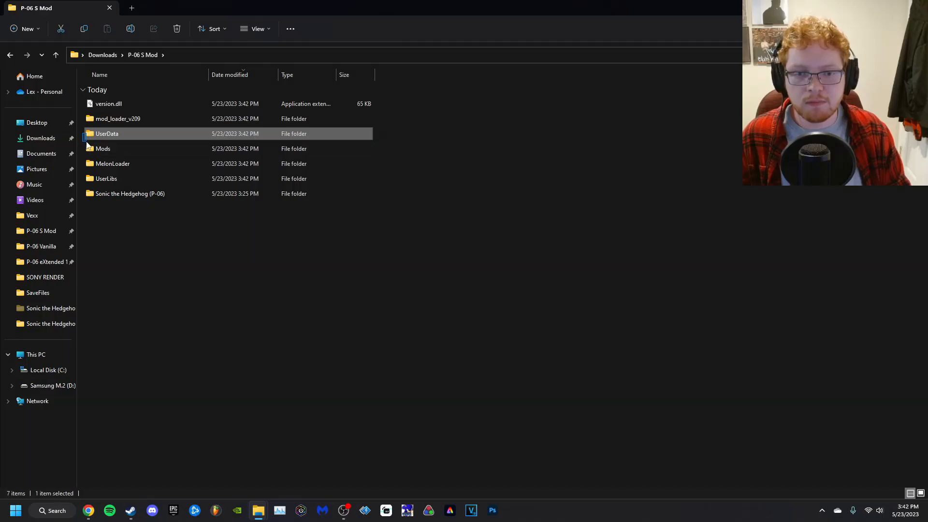
left_click(107, 178)
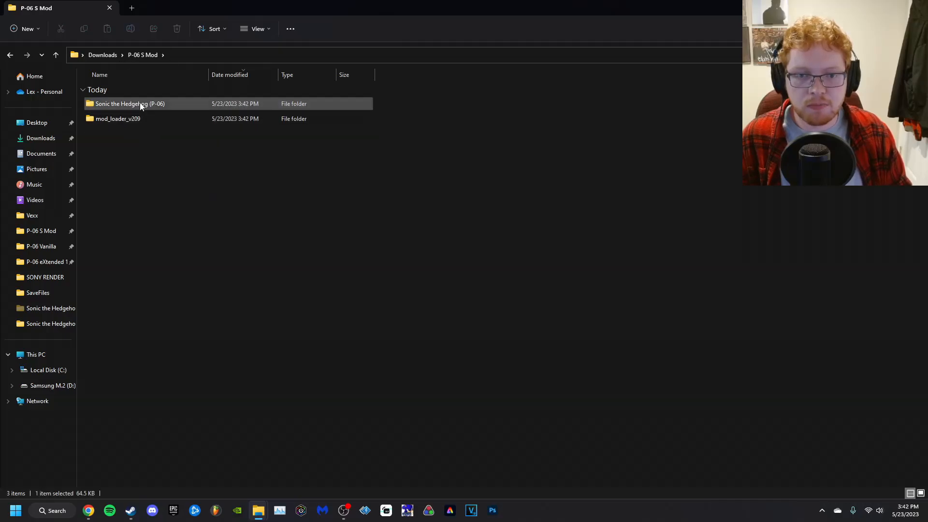
double_click(131, 104)
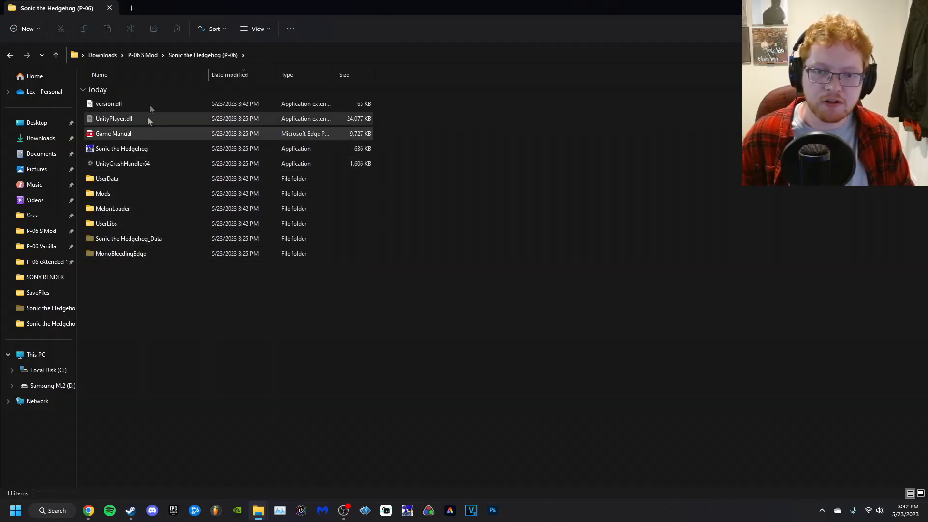
mouse_move(329, 348)
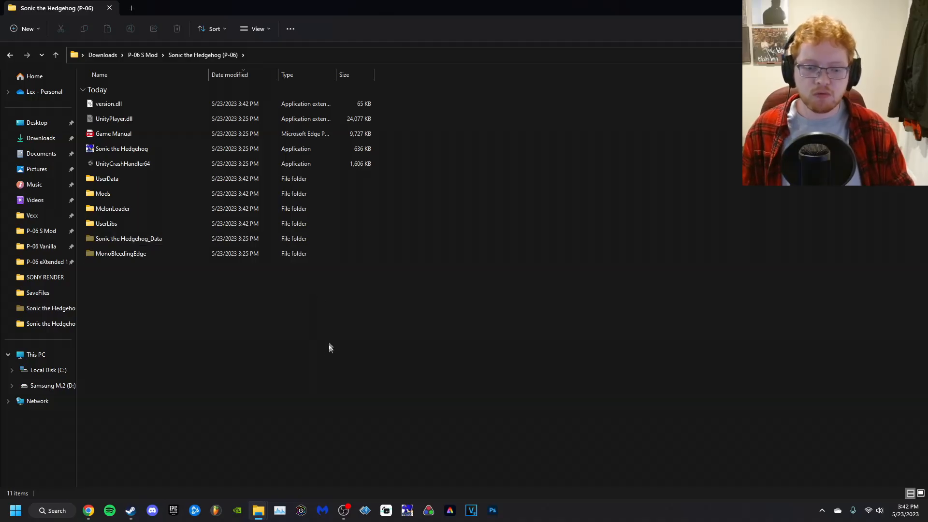
- Launch Sonic the Hedgehog.exe through MelonLoader and continue past the disclaimer screen
double_click(121, 149)
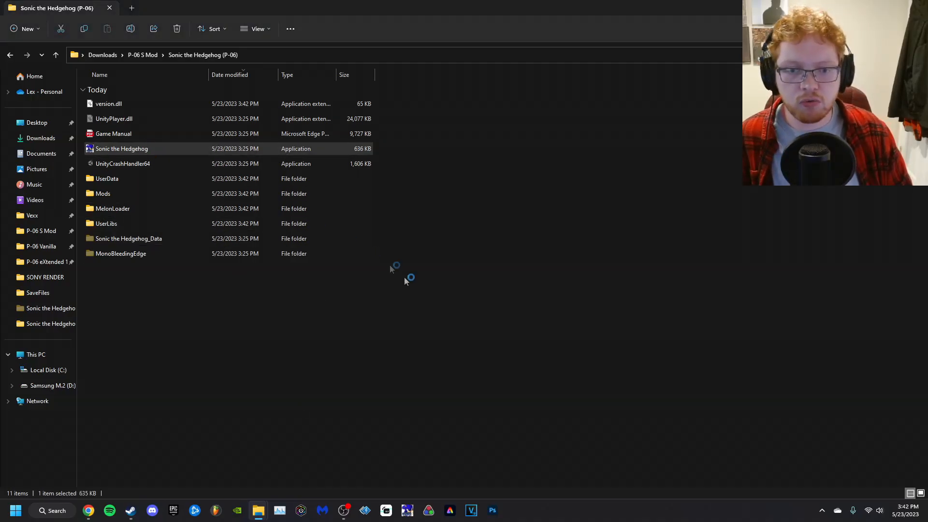
double_click(121, 149)
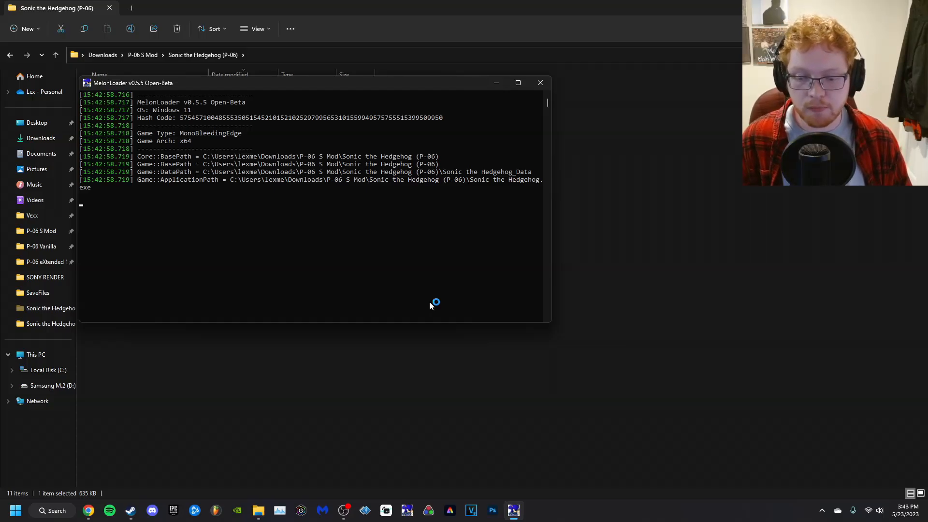
mouse_move(430, 306)
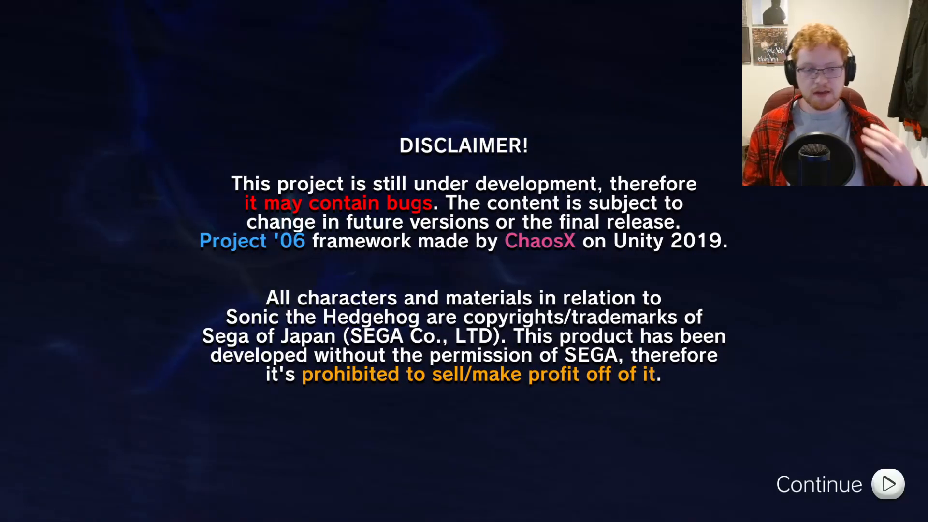
left_click(887, 483)
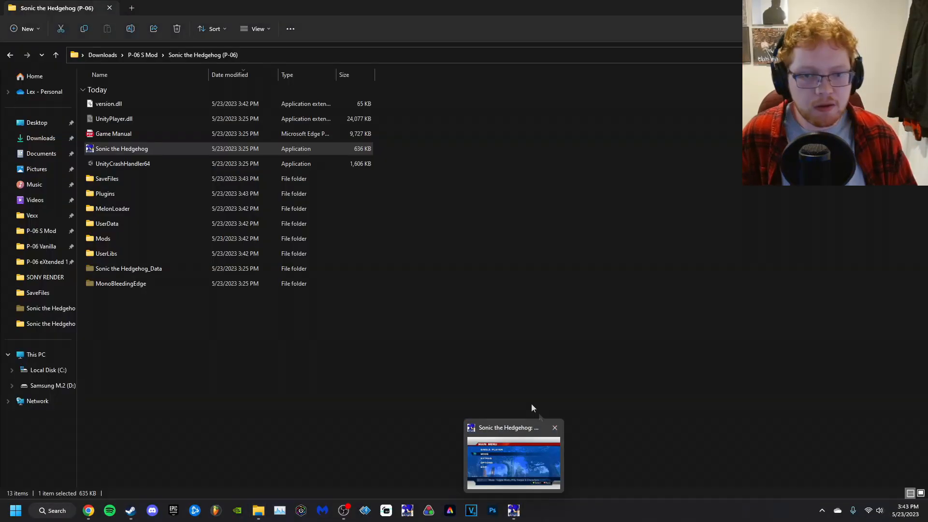
- Copy File1.bin from the P-06 Vanilla install's SaveFiles folder
left_click(455, 345)
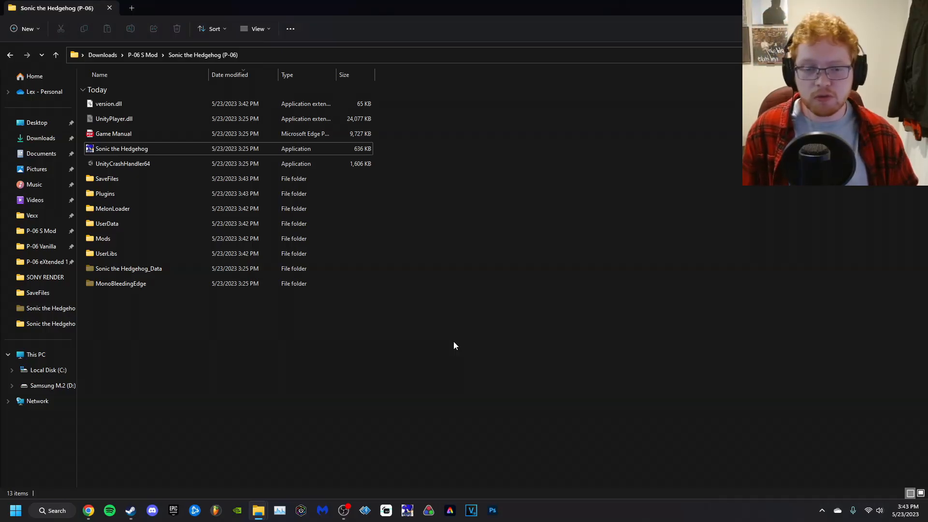
mouse_move(454, 342)
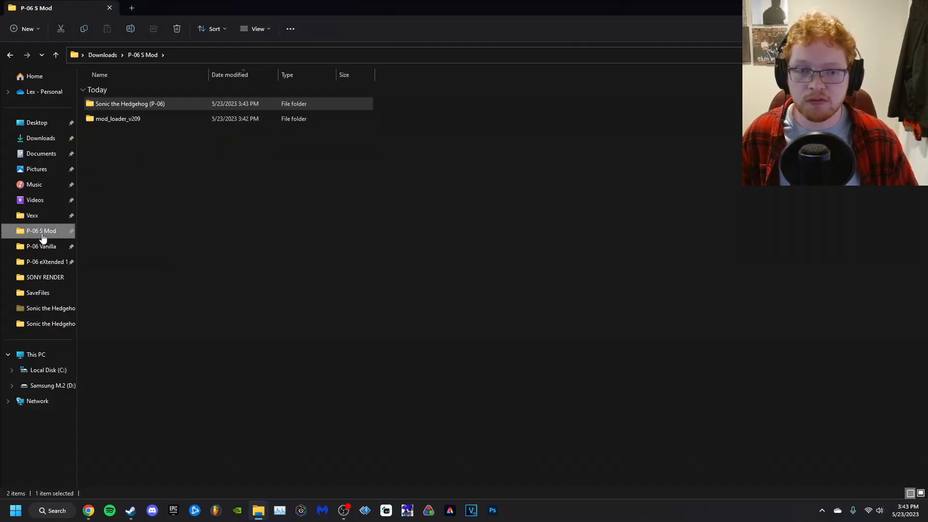
left_click(41, 246)
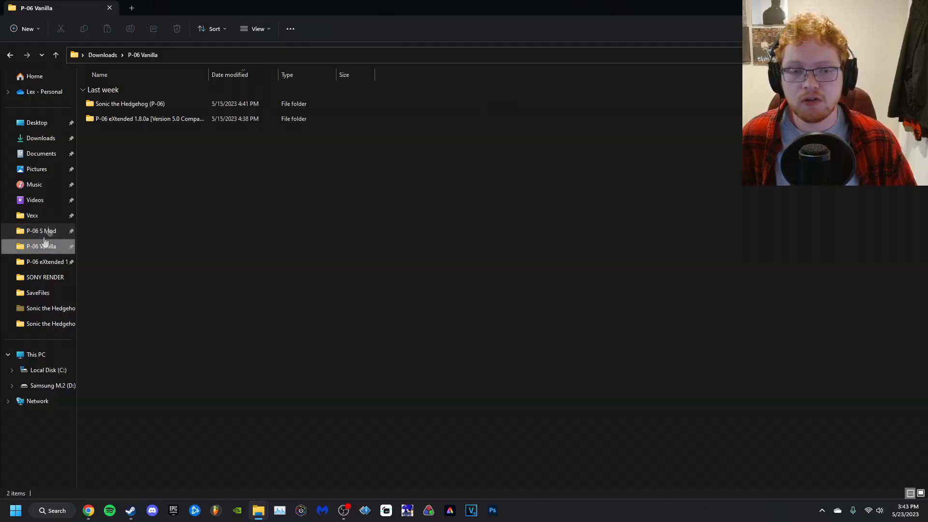
double_click(128, 103)
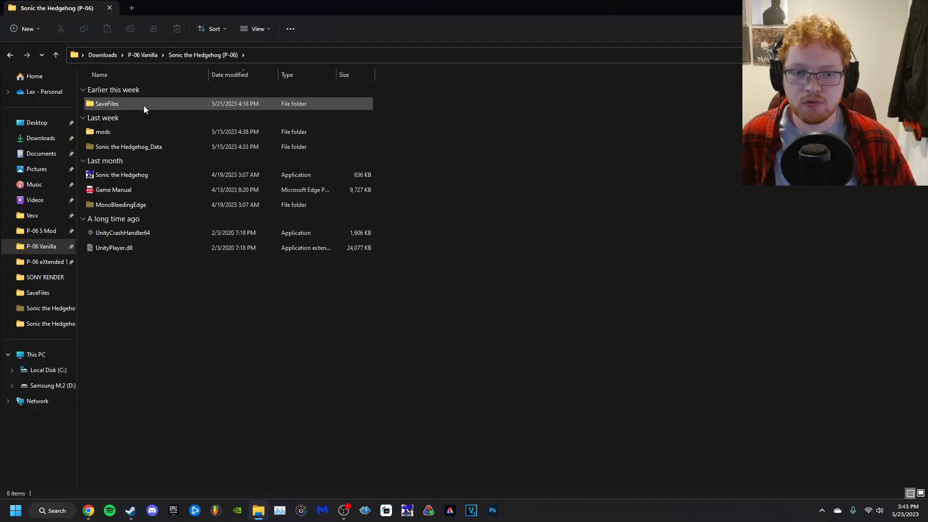
right_click(106, 131)
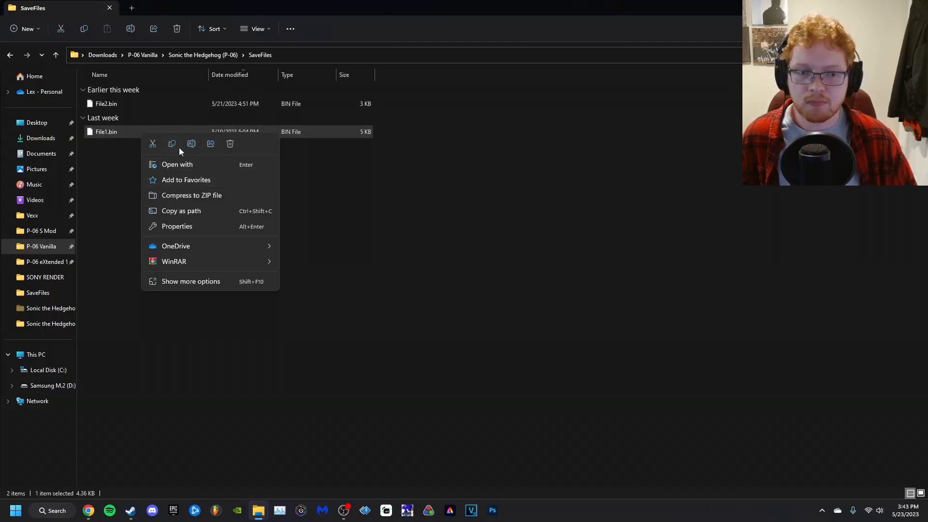
left_click(40, 230)
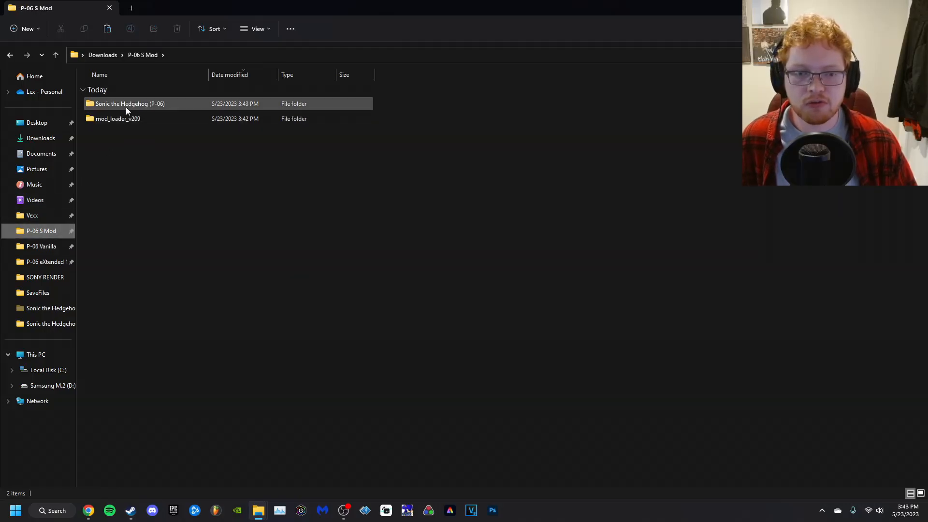
mouse_move(130, 103)
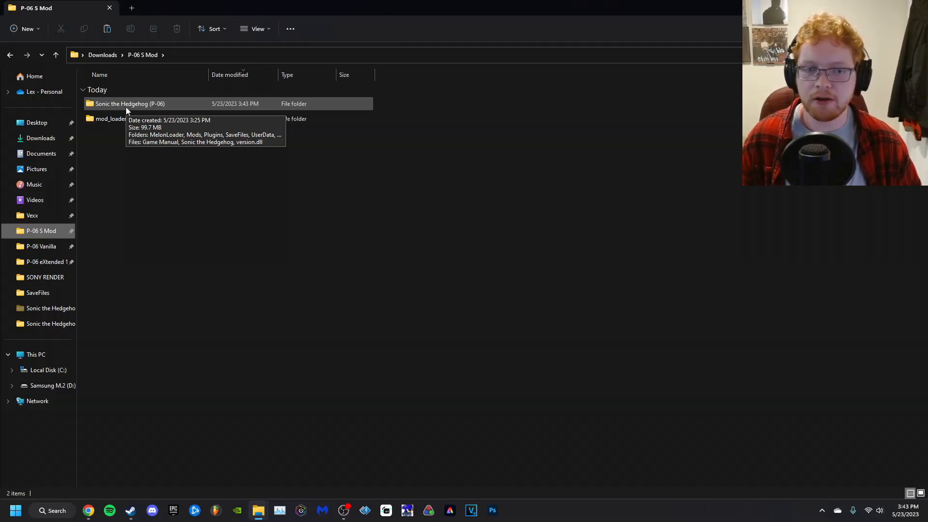
- Paste File1.bin into P-06 S Mod's SaveFiles, replacing the file in the destination
double_click(130, 104)
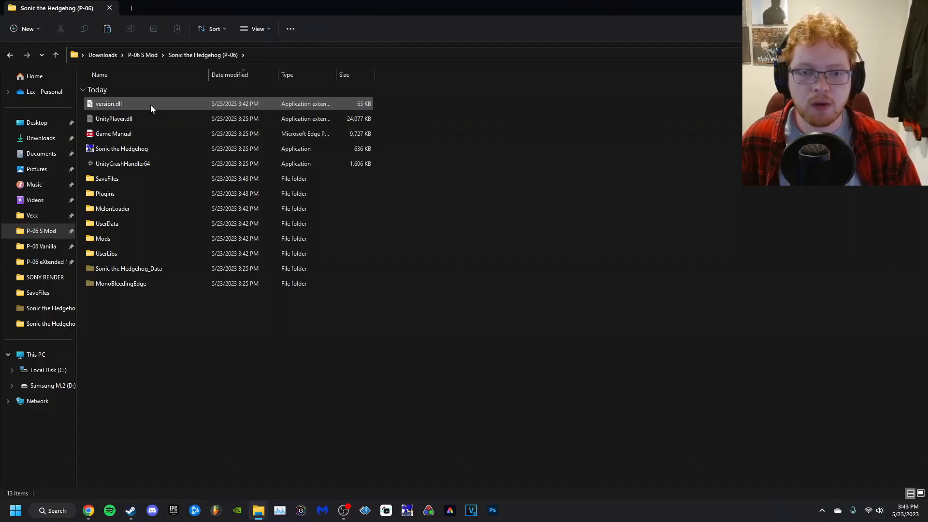
double_click(106, 178)
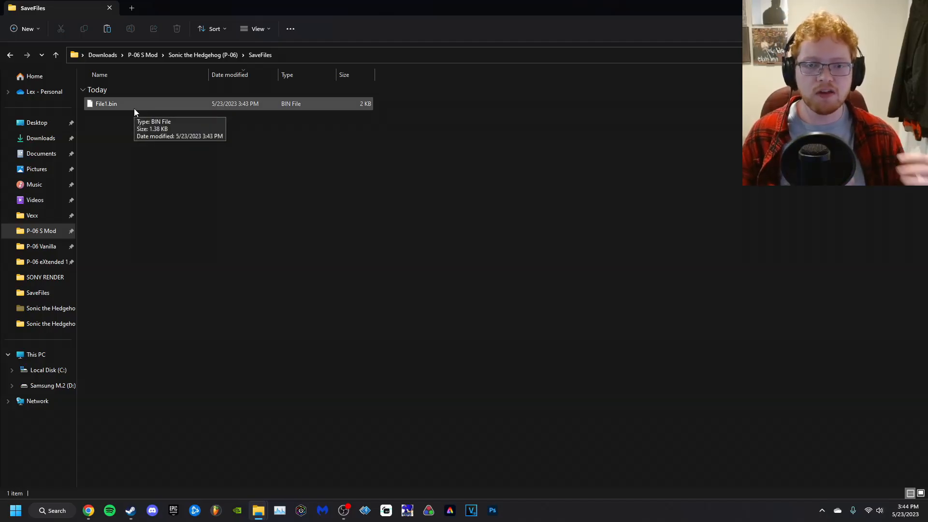
left_click(107, 104)
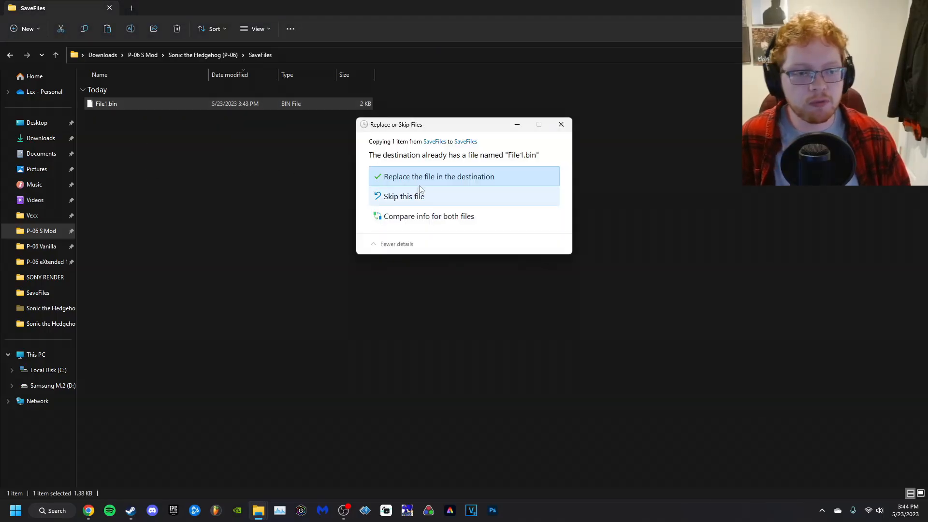
left_click(436, 176)
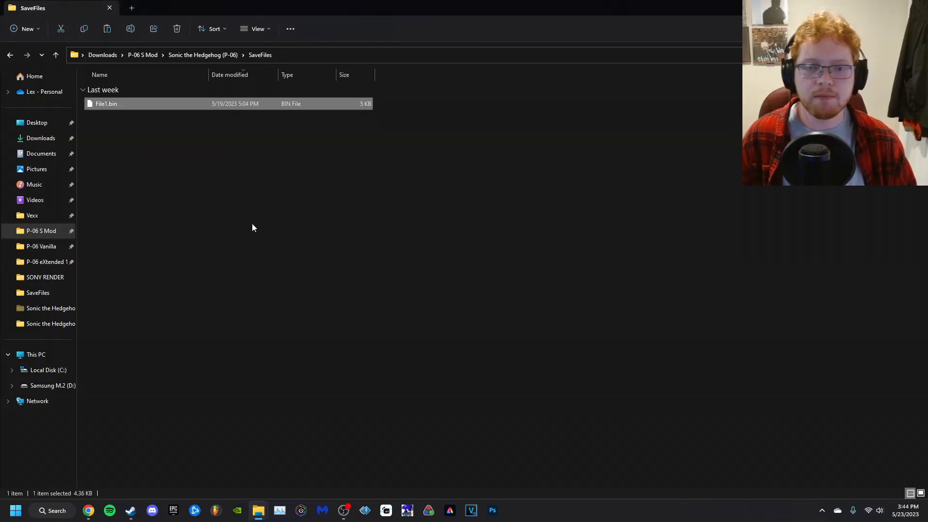
left_click(251, 228)
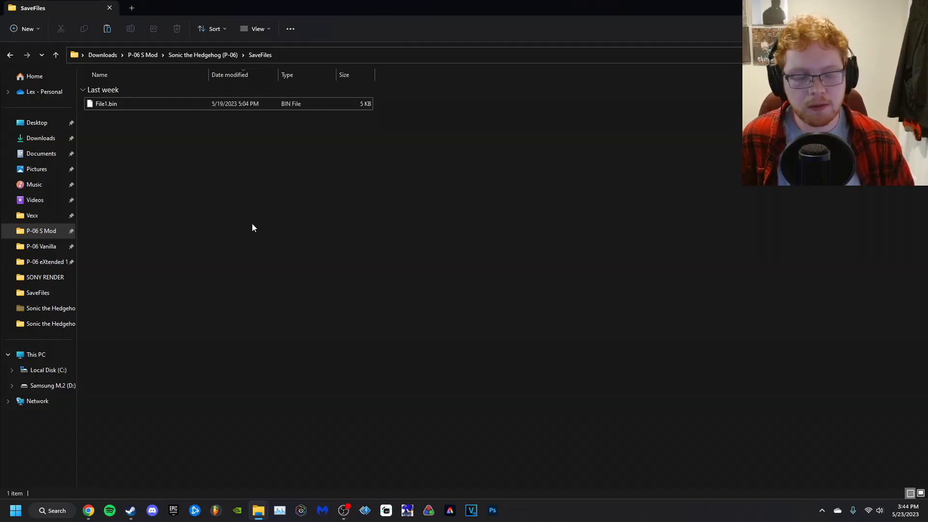
mouse_move(257, 190)
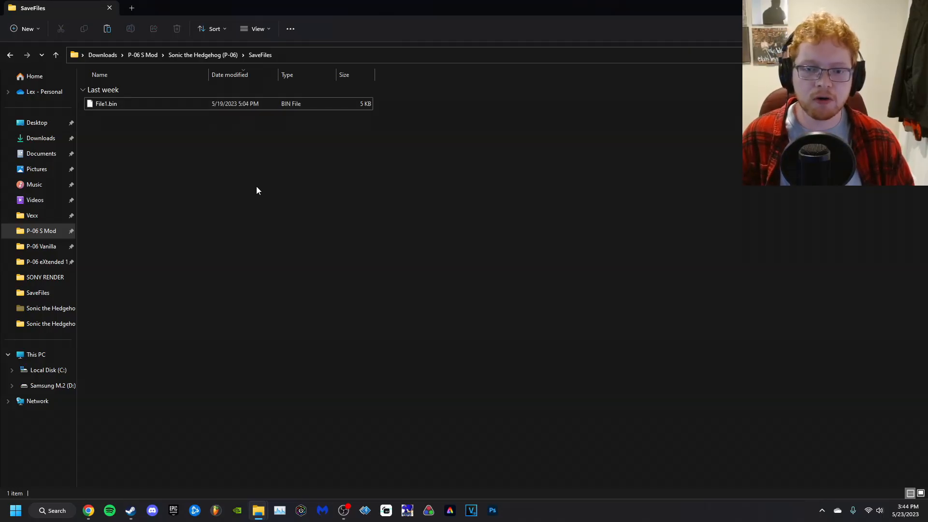
- Copy Settings.bin from the vanilla install's Sonic the Hedgehog_Data folder
left_click(41, 247)
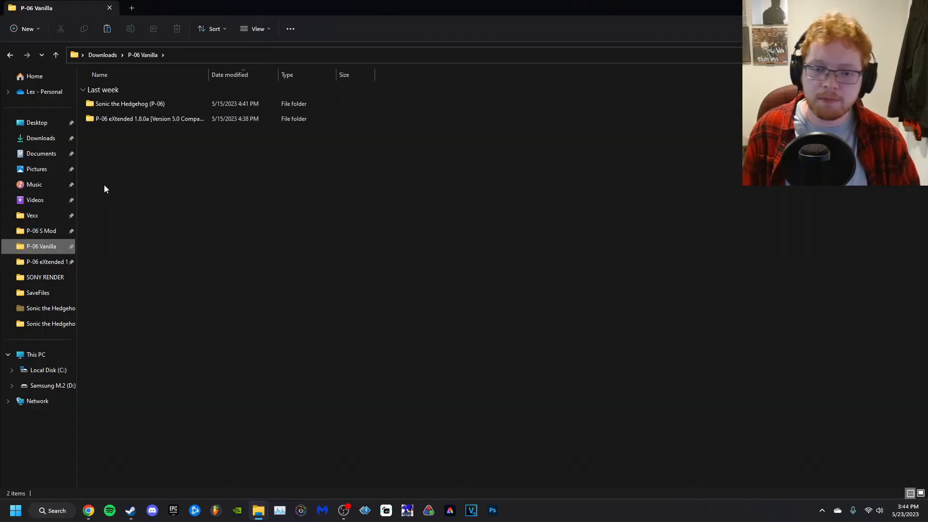
left_click(128, 104)
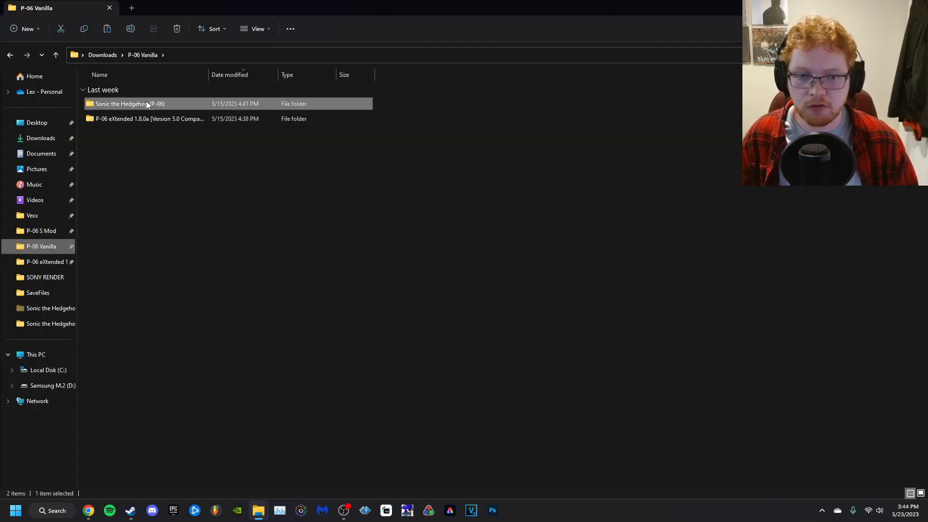
double_click(129, 103)
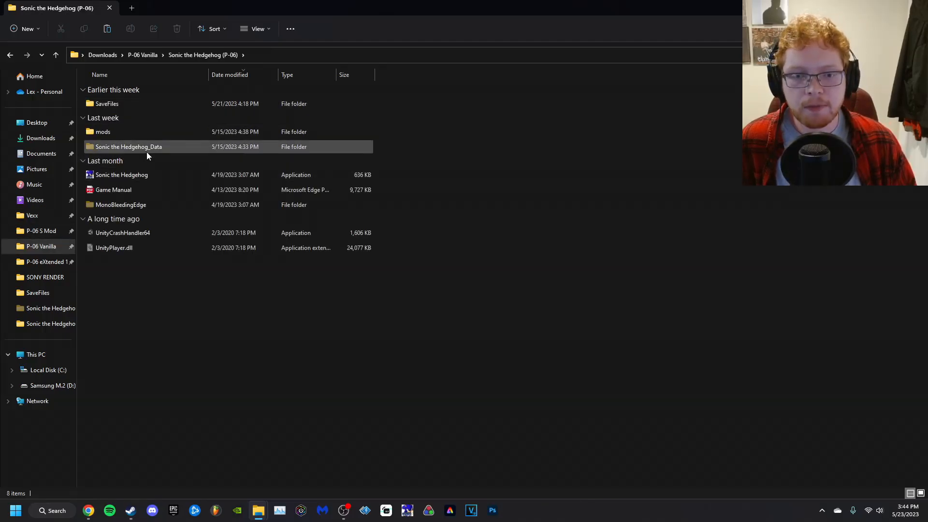
mouse_move(128, 146)
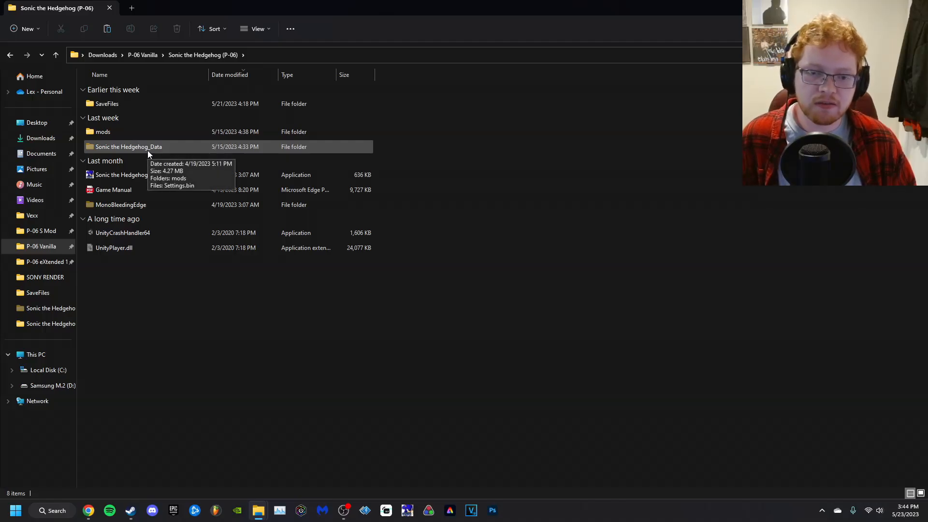
double_click(128, 146)
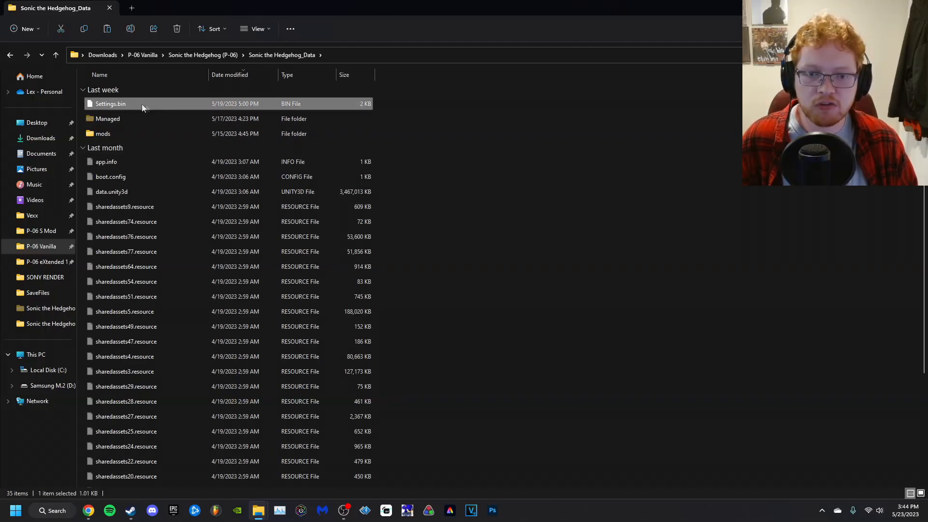
right_click(110, 104)
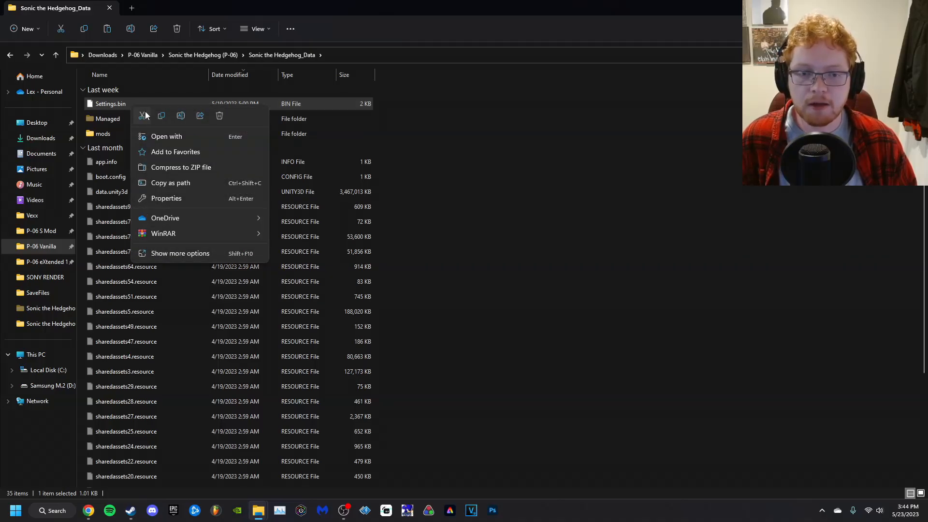
left_click(41, 231)
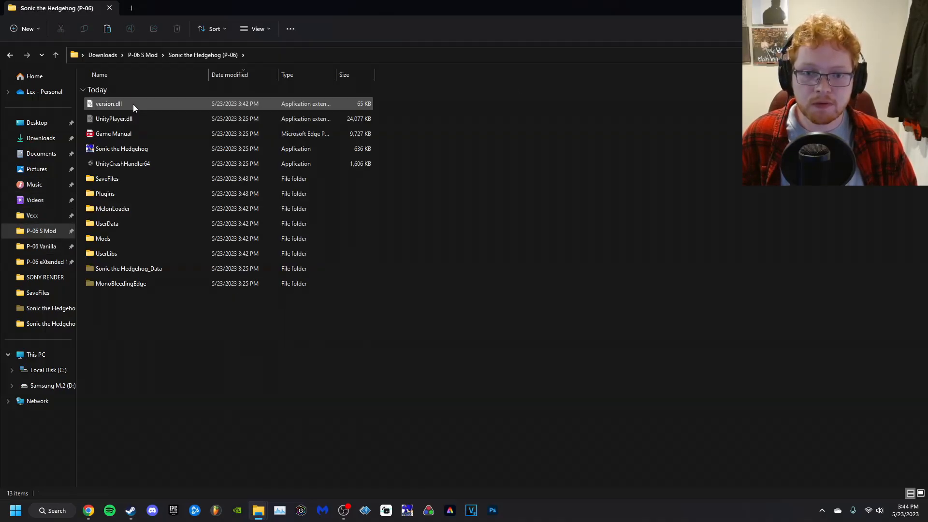
left_click(113, 209)
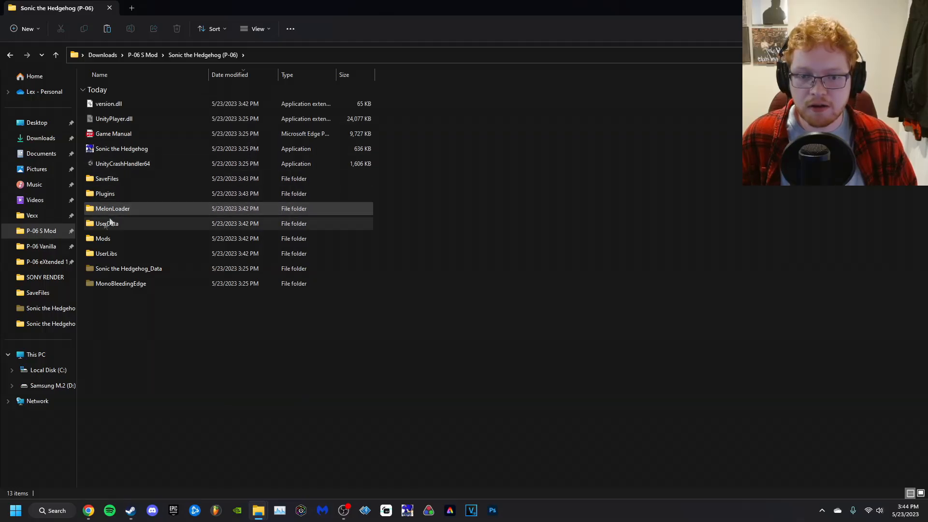
- Navigate to the modded install's Sonic the Hedgehog_Data folder to hold the vanilla Settings.bin
left_click(41, 247)
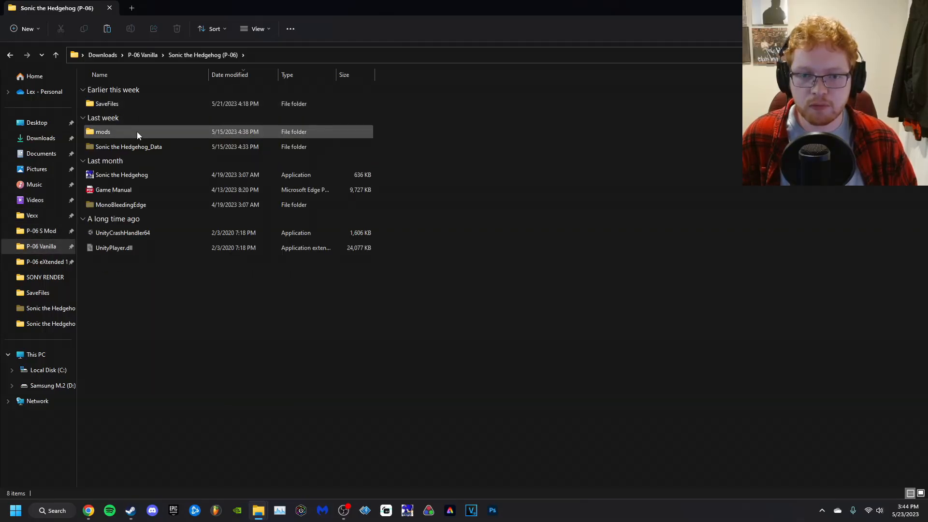
mouse_move(136, 133)
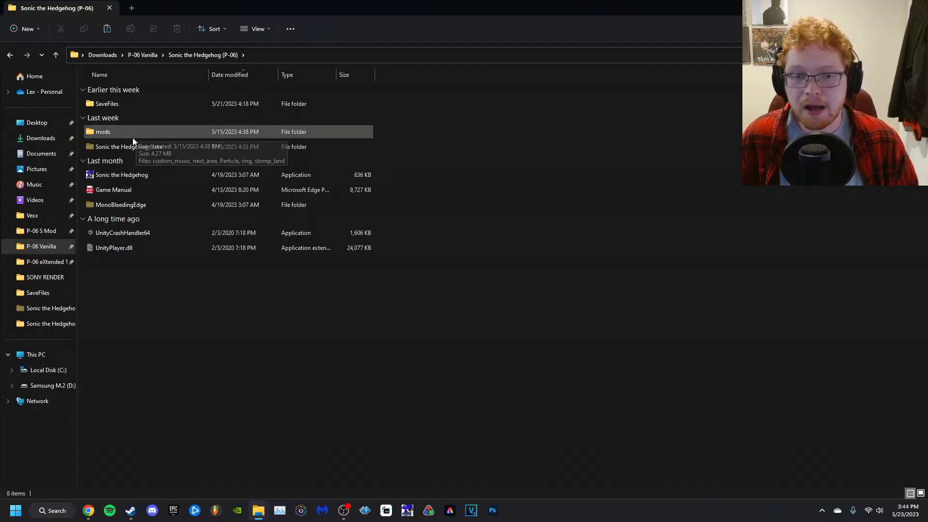
left_click(129, 146)
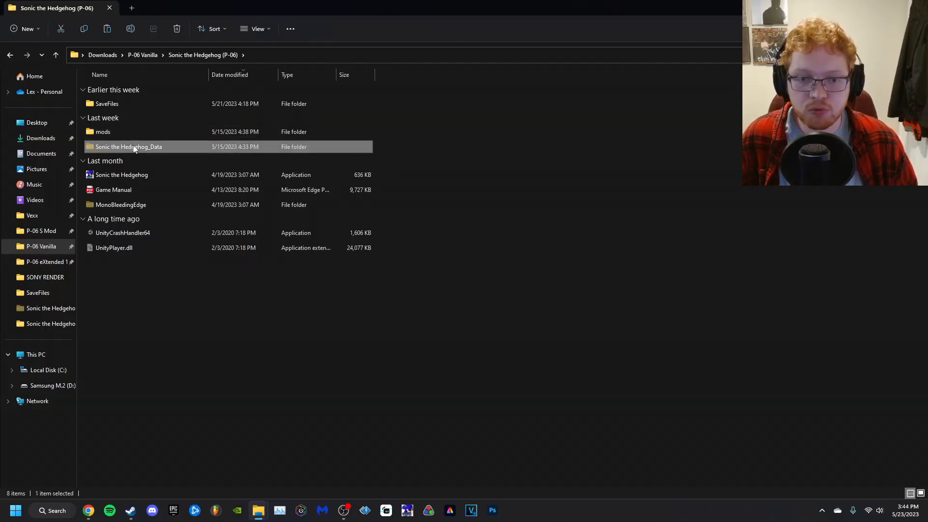
double_click(129, 146)
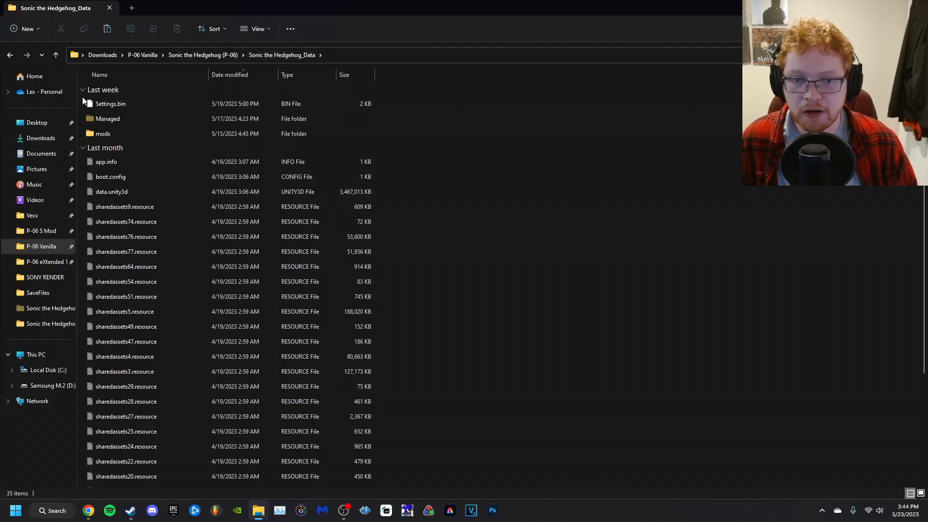
left_click(40, 230)
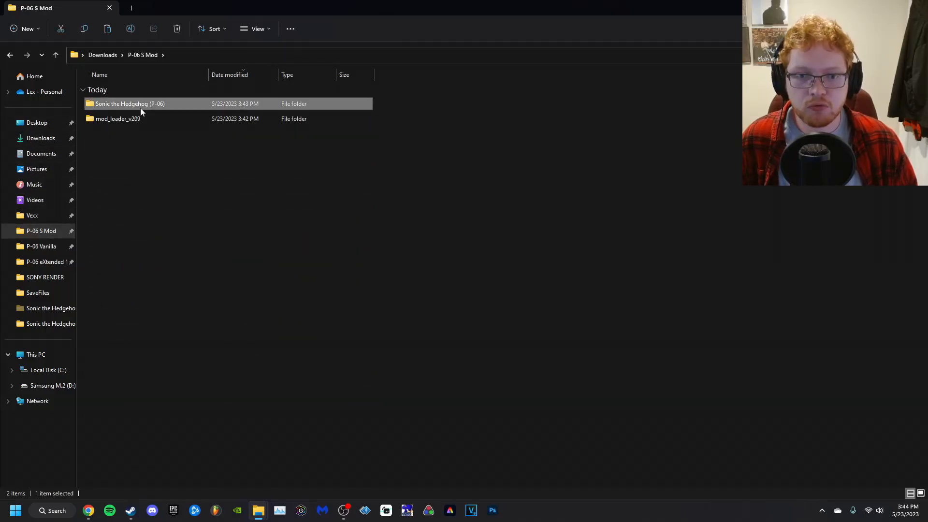
double_click(129, 104)
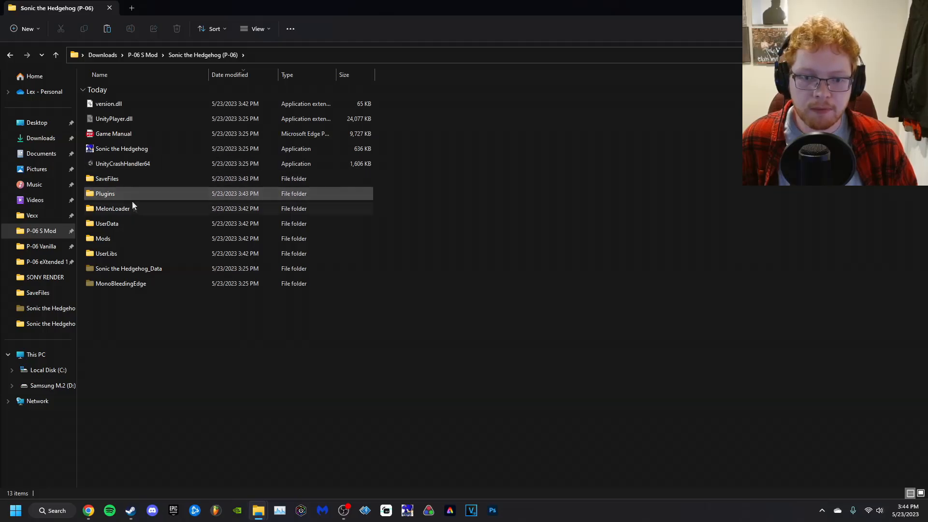
double_click(128, 267)
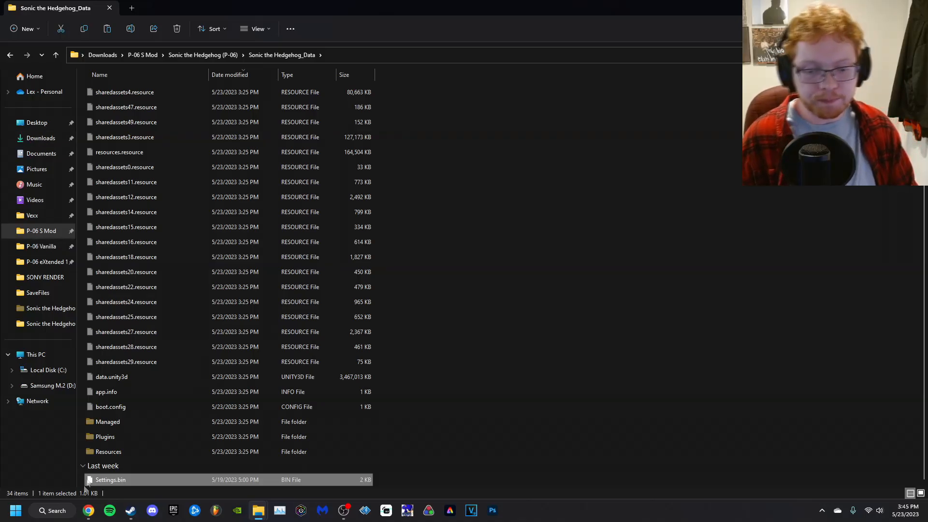
- Return to Chrome and go from the Mod Loader page to the Sonic the Hedgehog: Project '06 game page
left_click(88, 510)
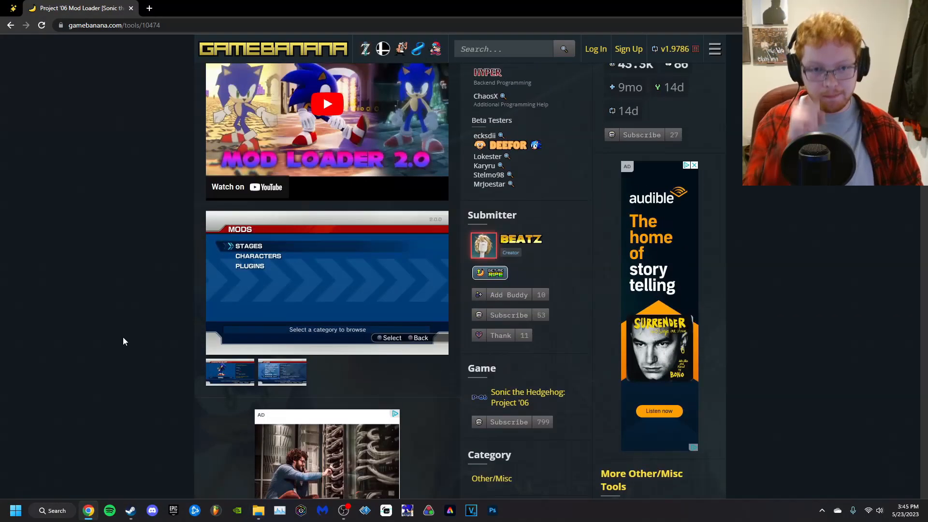
scroll("up", 3)
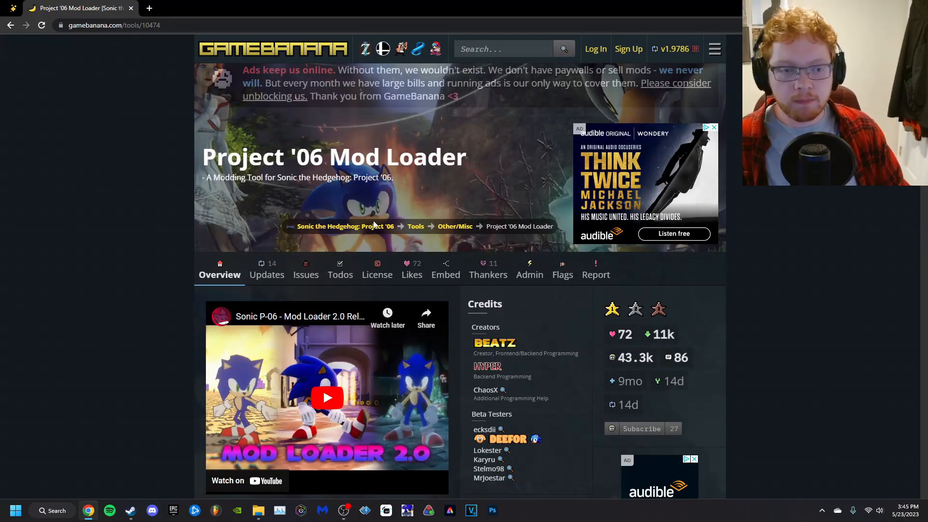
mouse_move(346, 227)
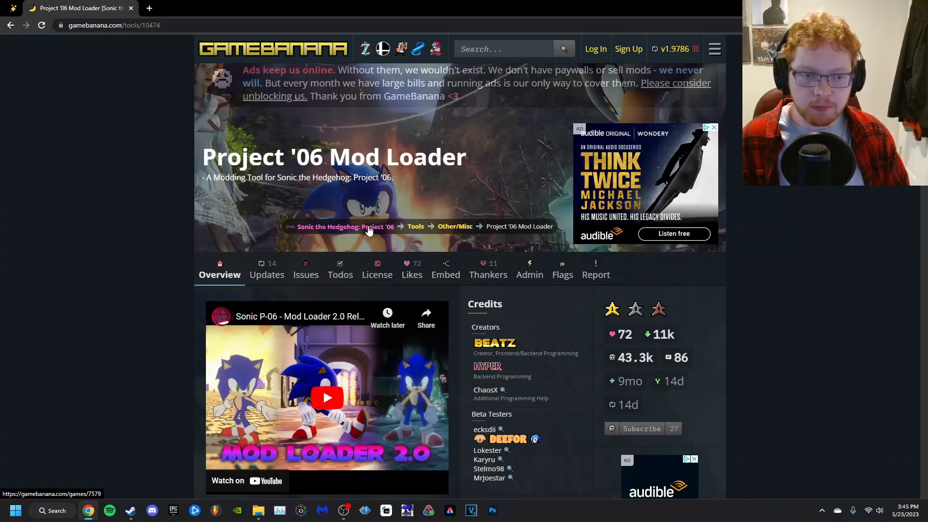
left_click(346, 226)
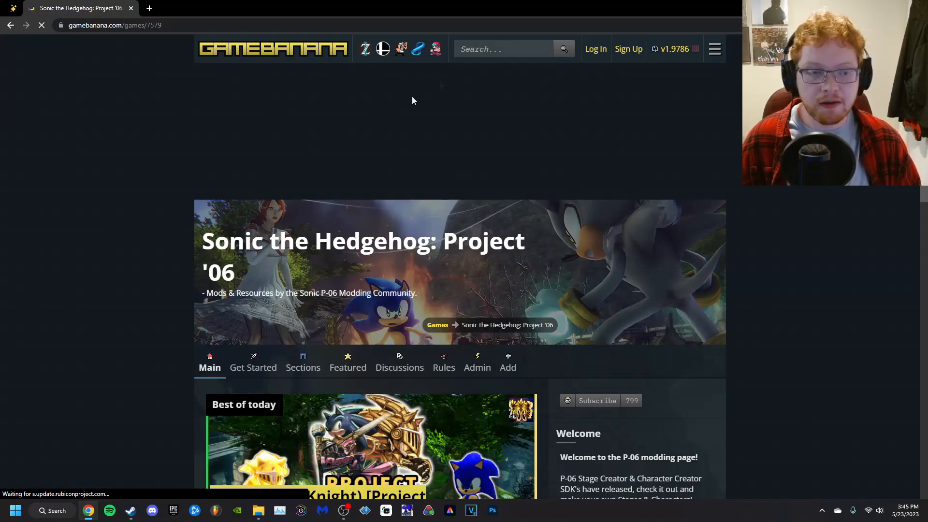
left_click(502, 48)
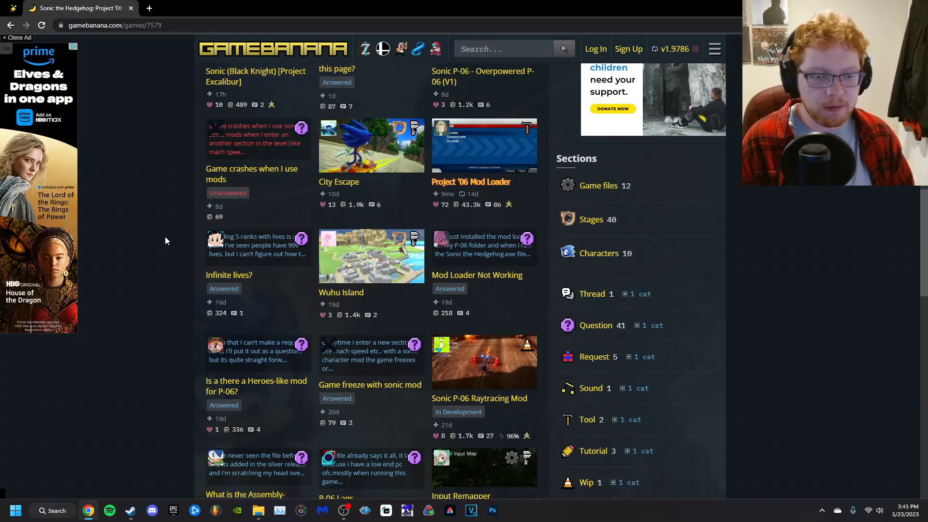
- Scroll the Project '06 submissions grid down to the Stage Extensions mod
scroll("down", 3)
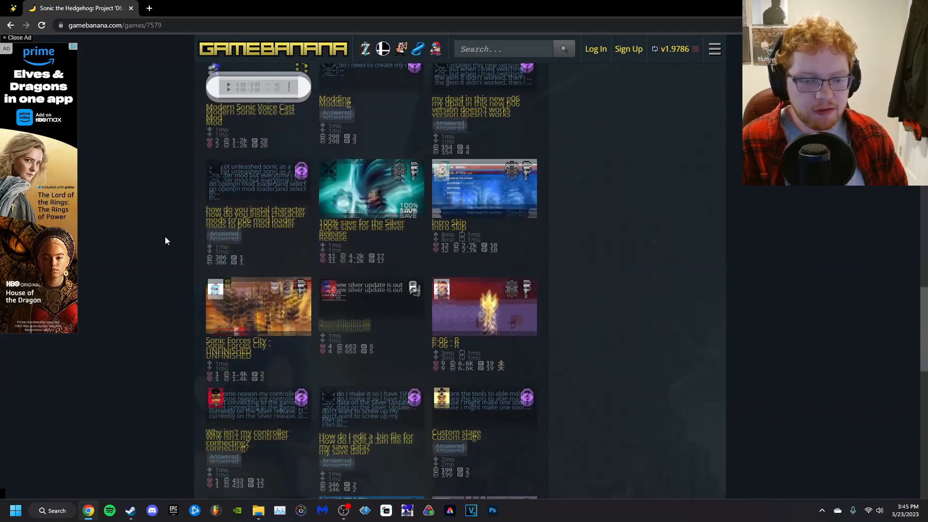
scroll("down", 3)
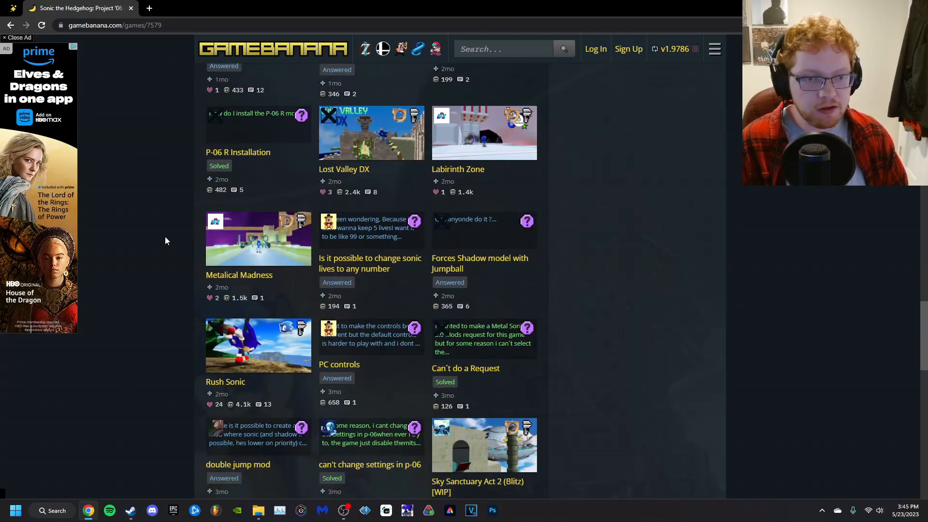
scroll("down", 3)
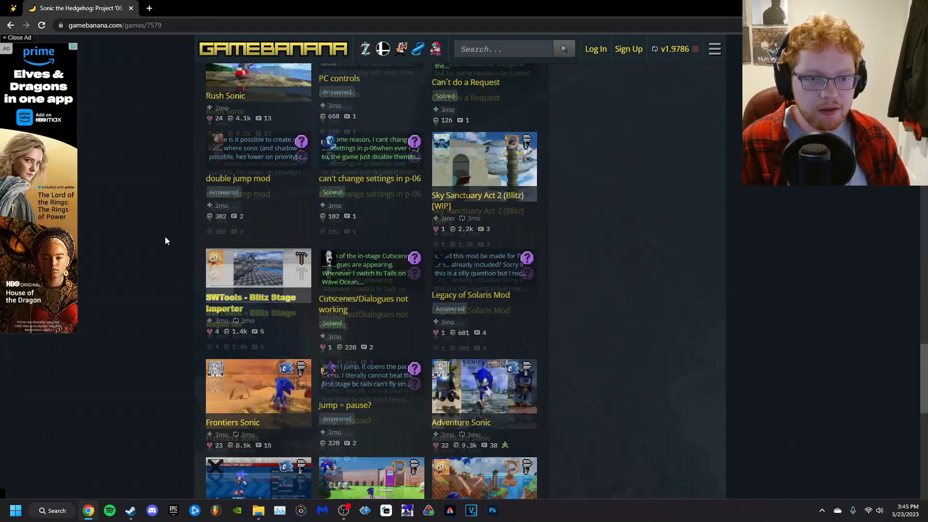
scroll("down", 3)
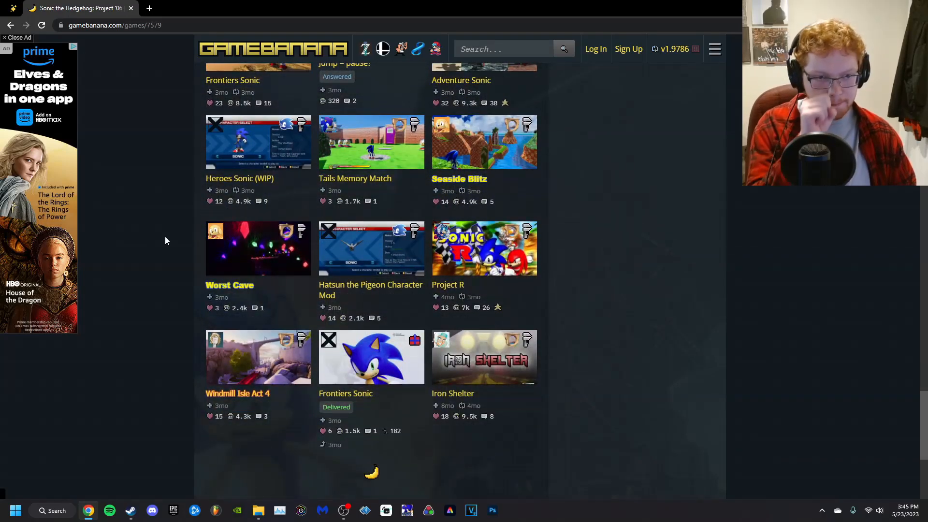
scroll("down", 3)
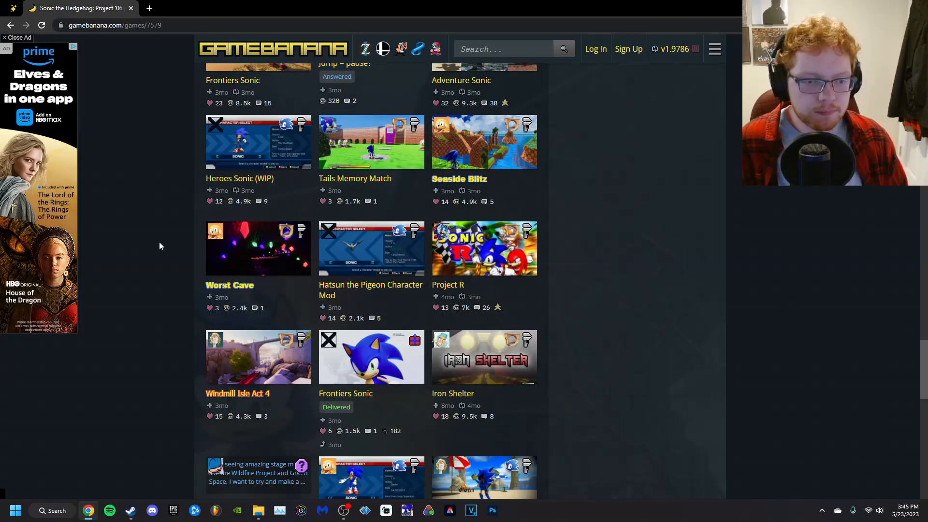
scroll("down", 3)
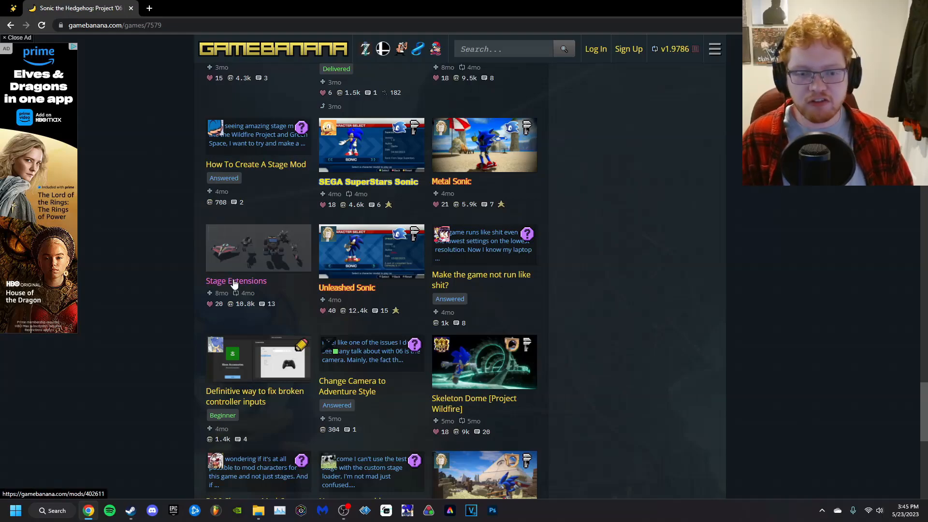
- Start the Project '06 Mod Loader 1-Click Install for Stage Extensions v2 and allow the app to open
left_click(236, 280)
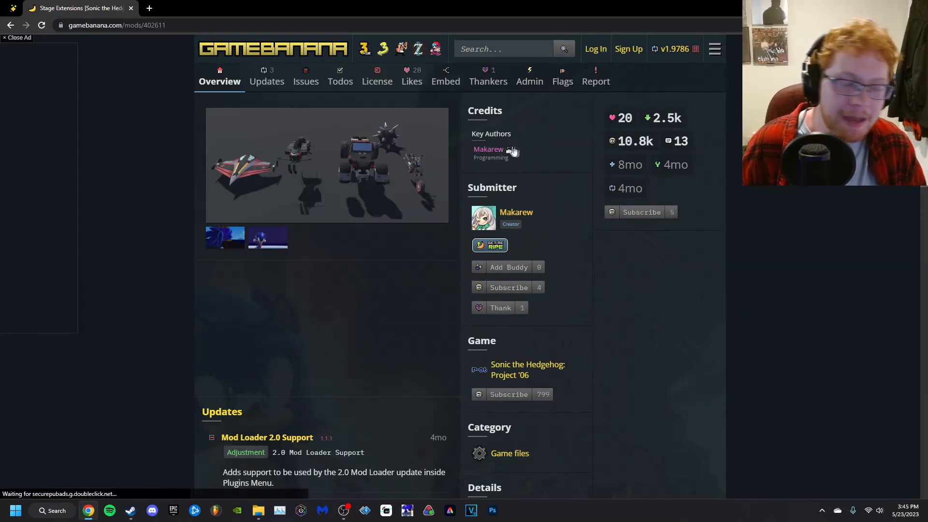
scroll("down", 3)
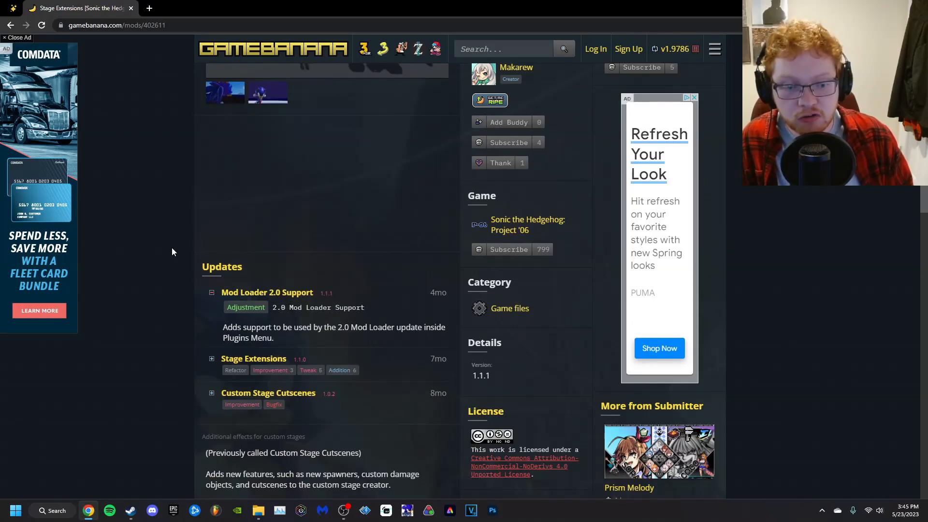
scroll("down", 3)
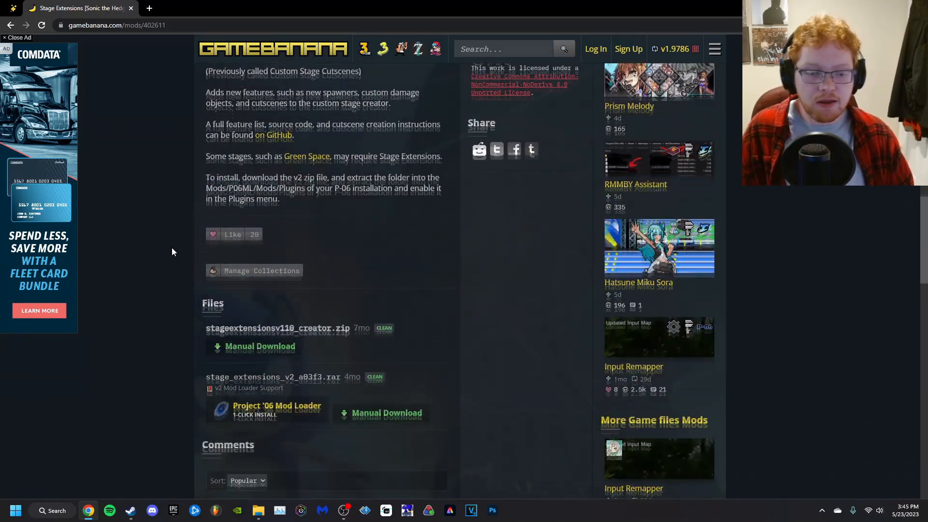
scroll("down", 3)
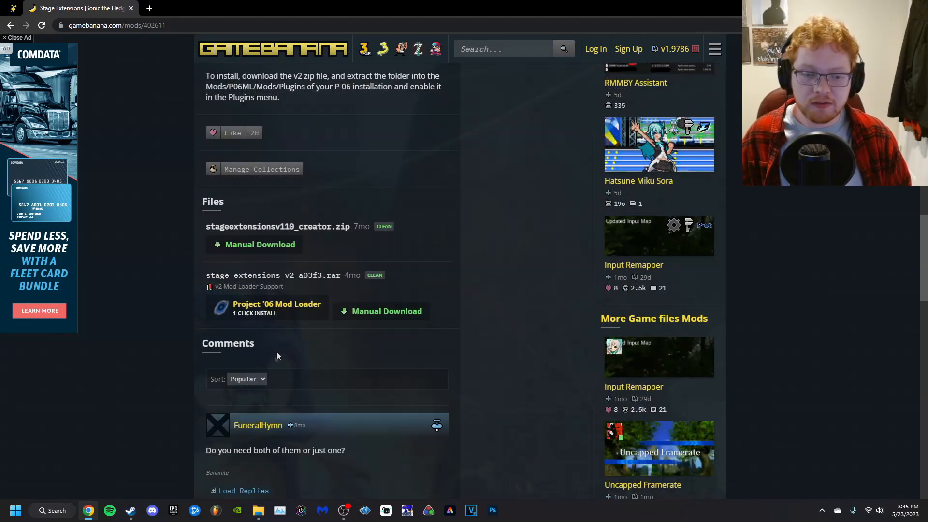
mouse_move(307, 334)
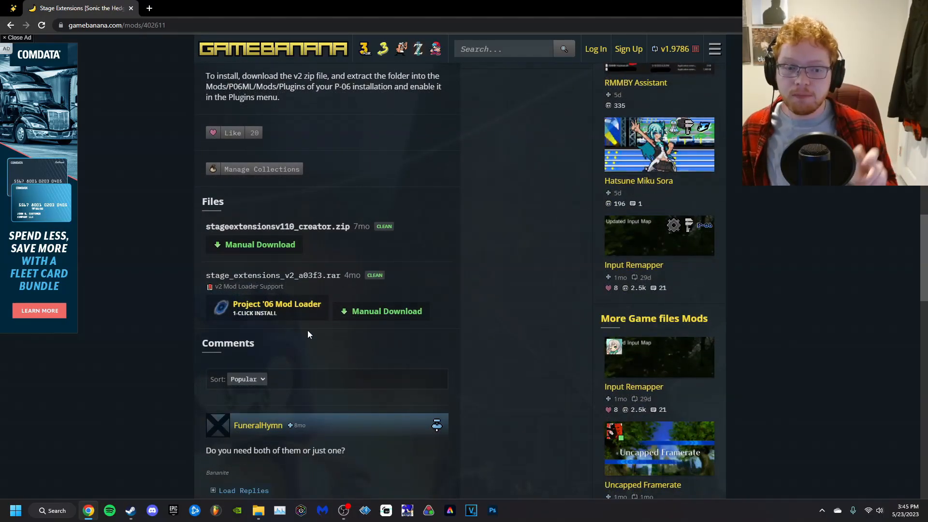
left_click(276, 308)
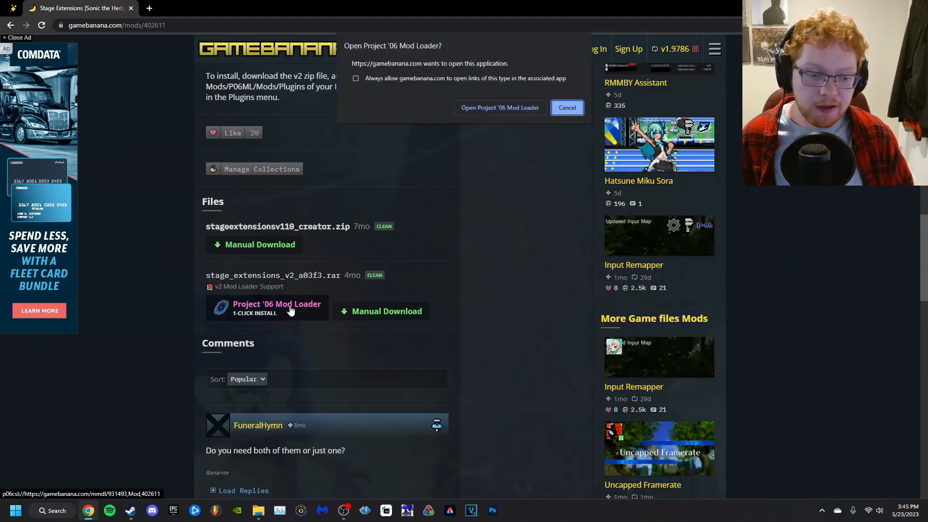
mouse_move(500, 107)
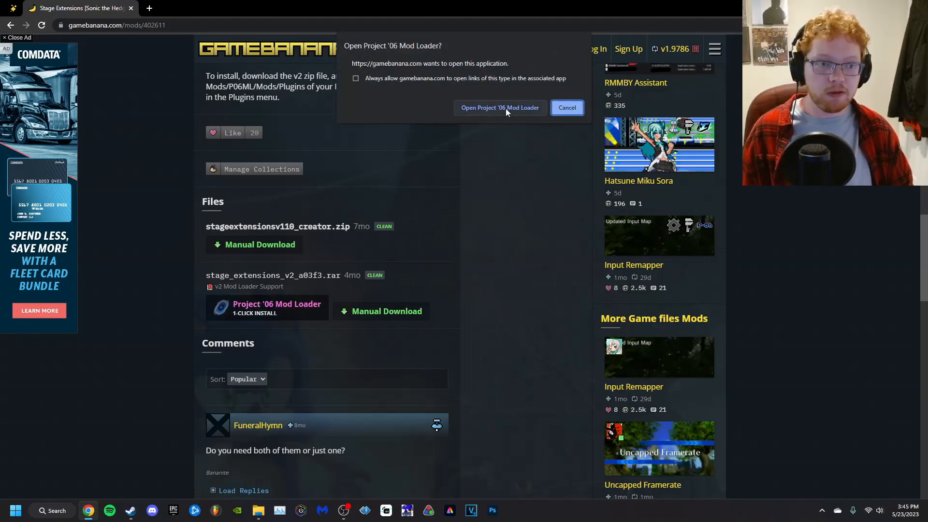
left_click(567, 108)
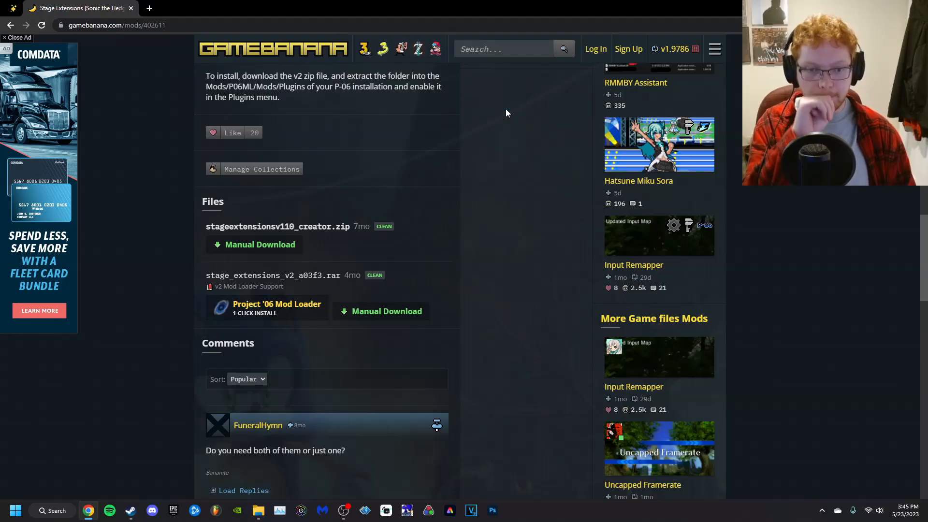
- Confirm downloading Stage Extensions by Makarew and dismiss the success message
left_click(276, 308)
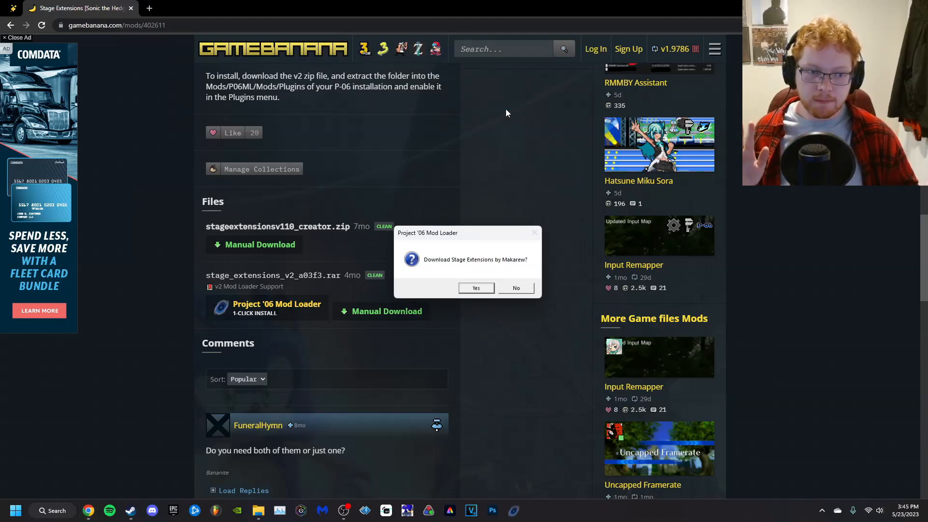
left_click(476, 288)
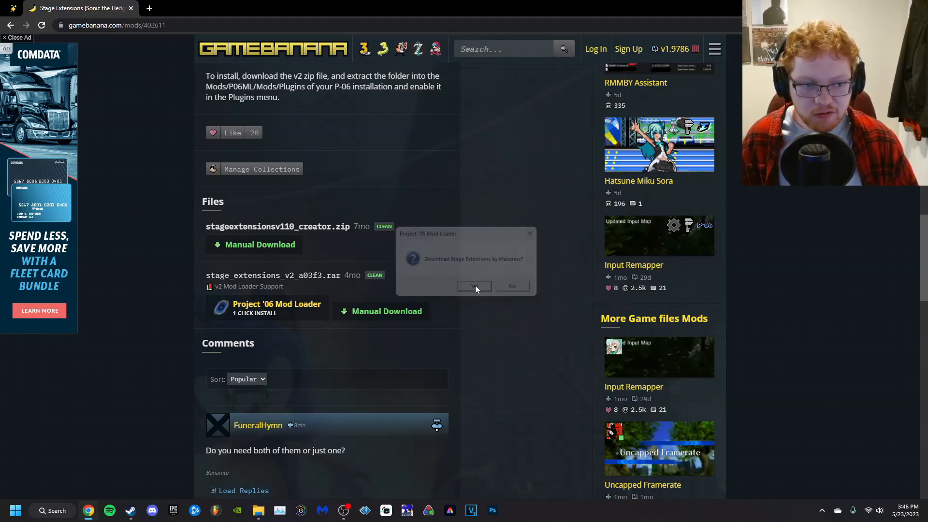
left_click(473, 287)
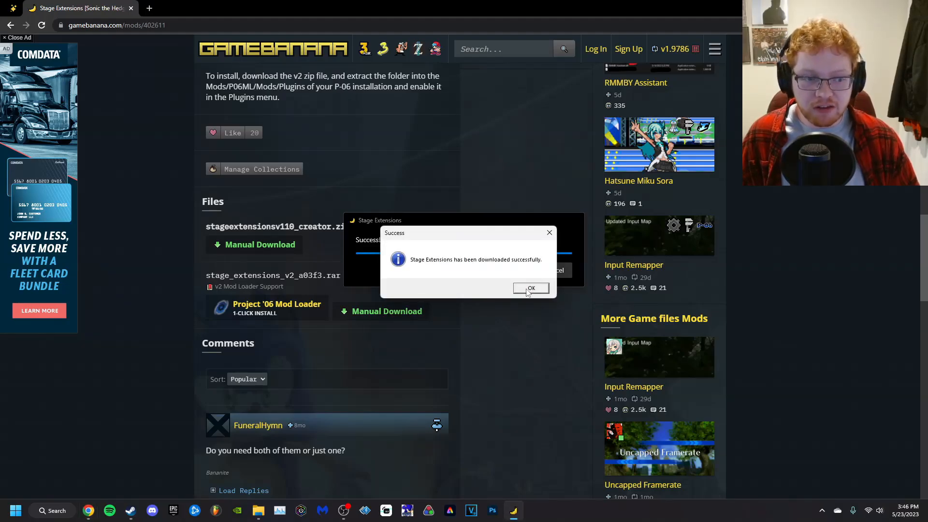
left_click(531, 289)
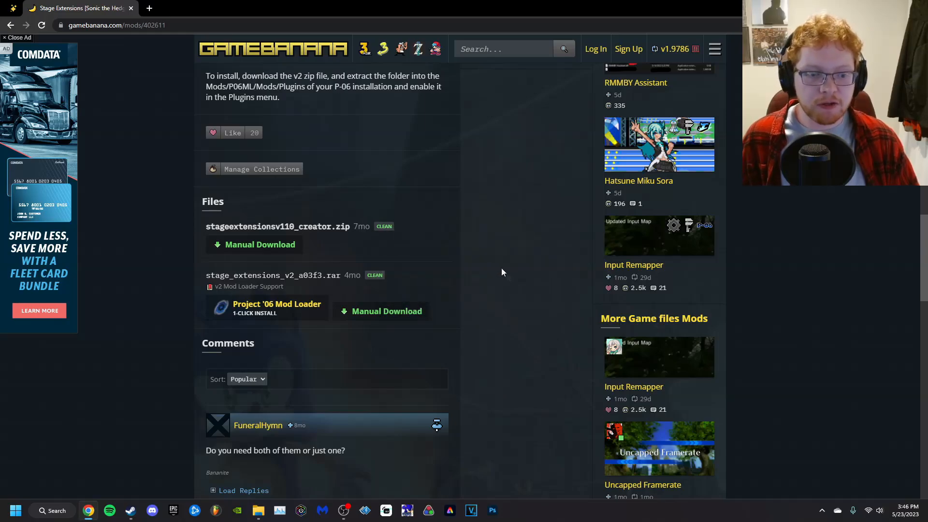
- Scroll through the Project '06 mod listings toward the City Escape stage mod
scroll("up", 3)
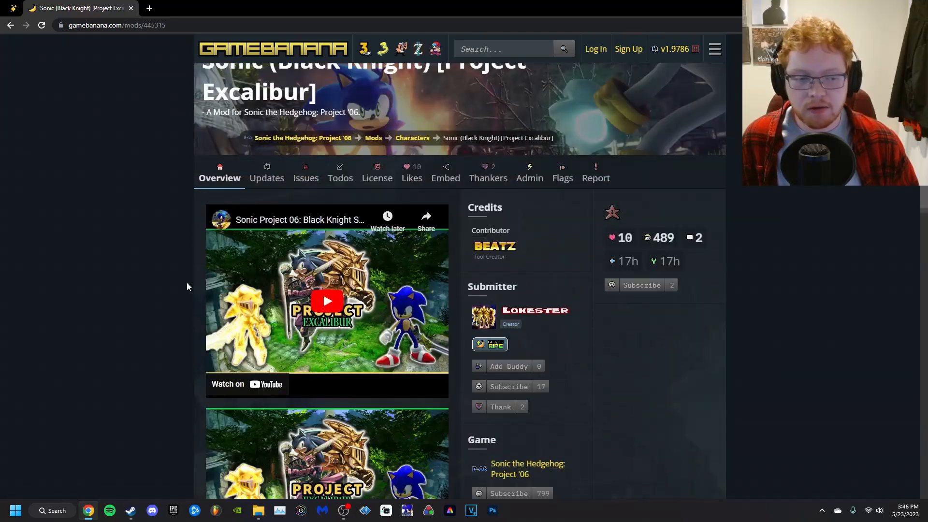
scroll("down", 3)
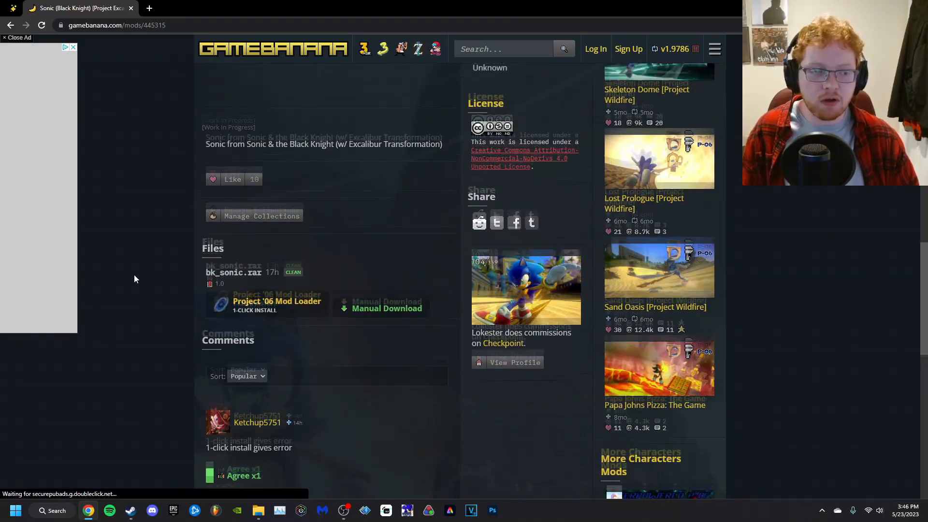
scroll("up", 3)
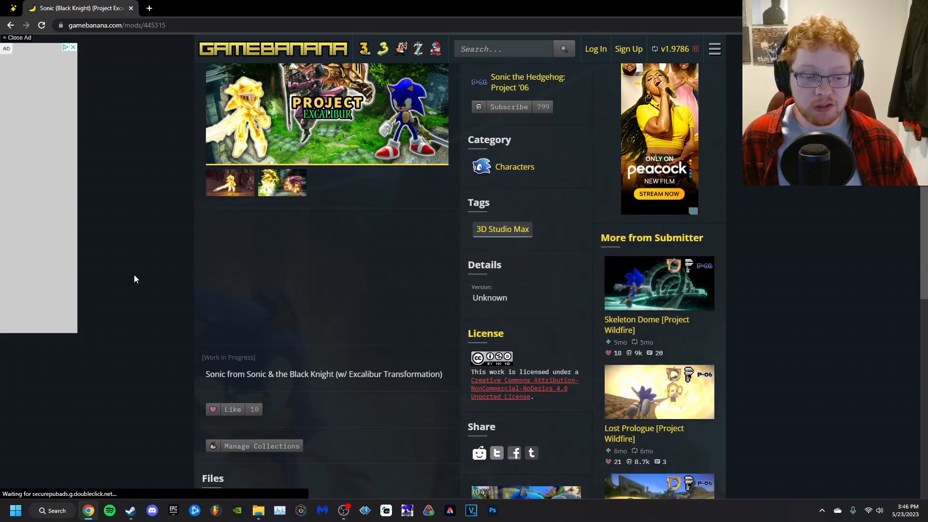
scroll("up", 3)
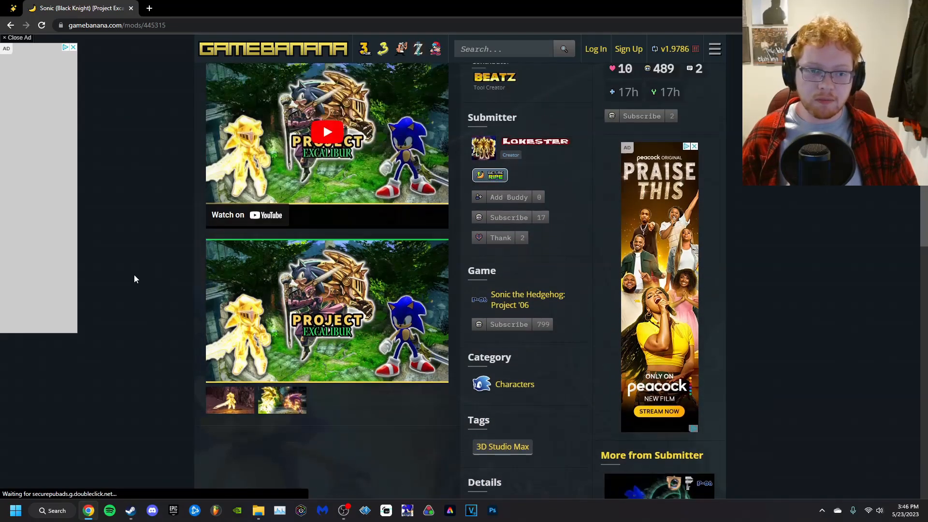
scroll("up", 3)
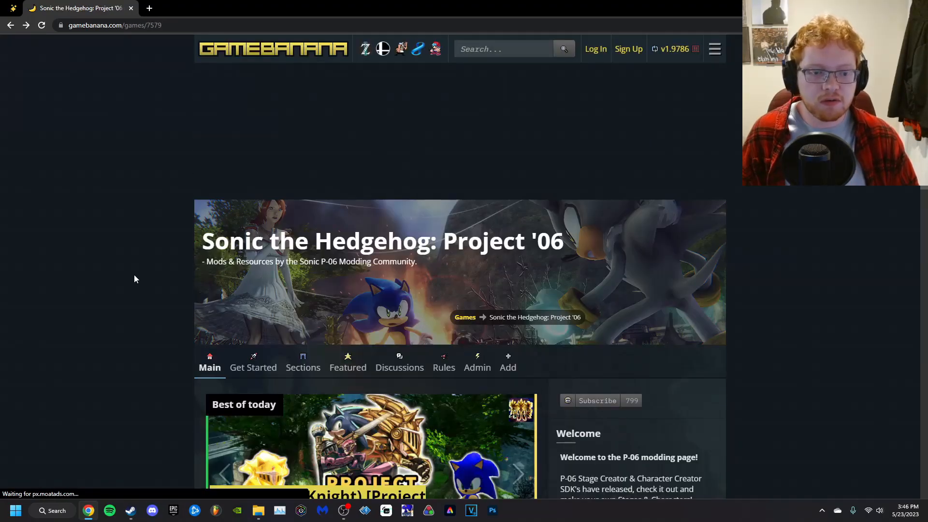
scroll("down", 3)
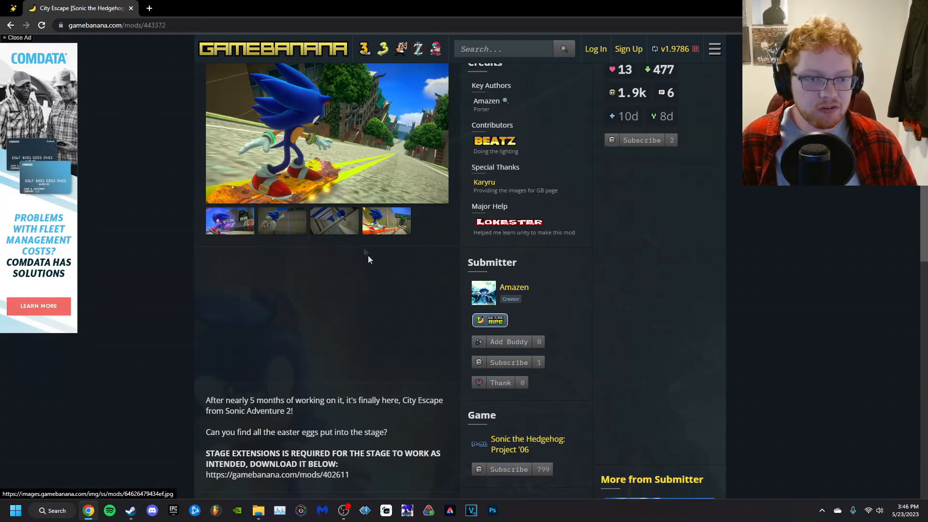
- Download City Escape through the 1-Click Install, confirming Yes and dismissing the success message
scroll("down", 3)
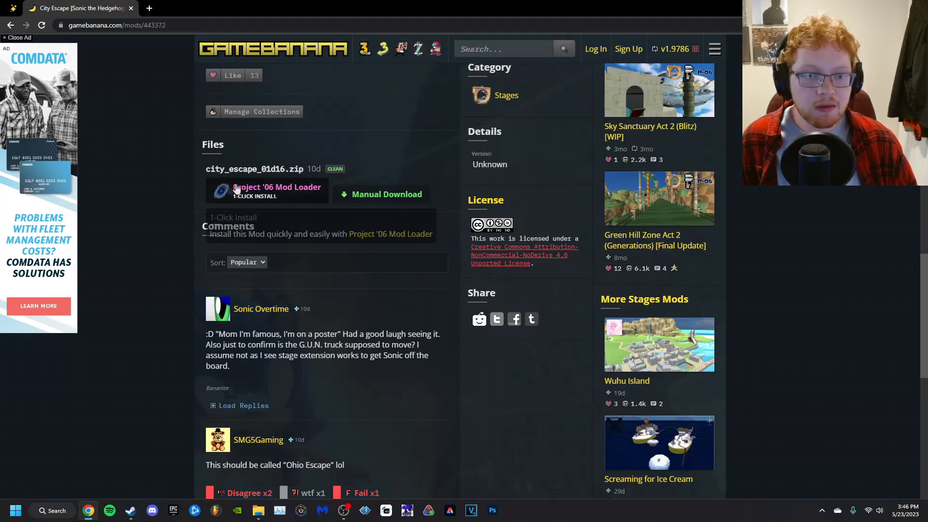
left_click(268, 191)
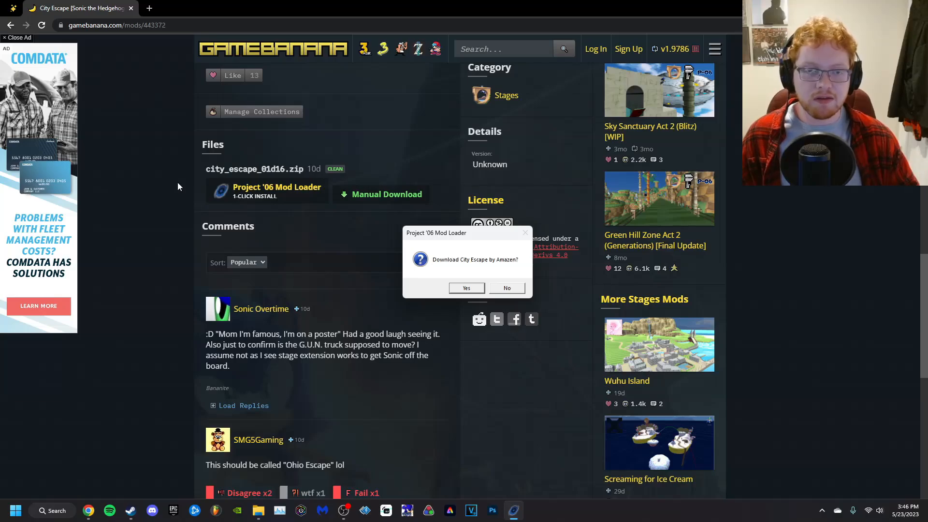
left_click(466, 288)
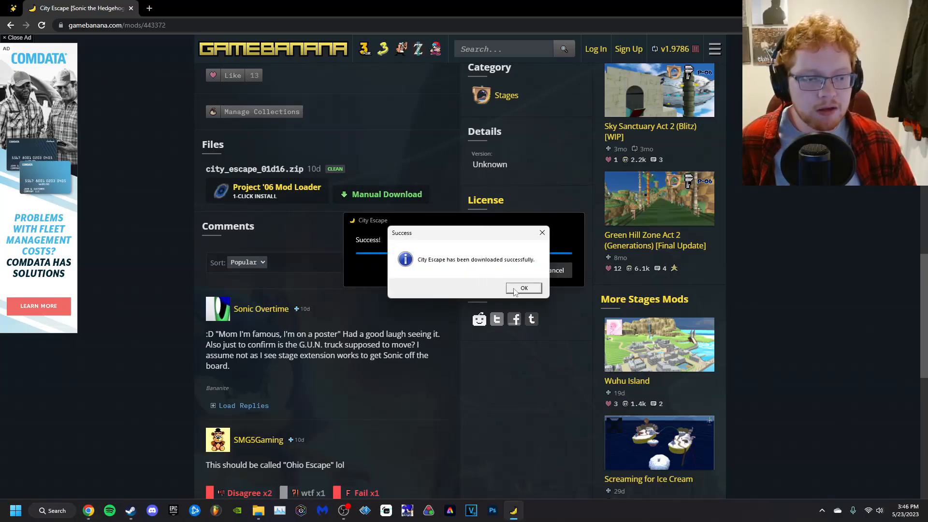
left_click(522, 288)
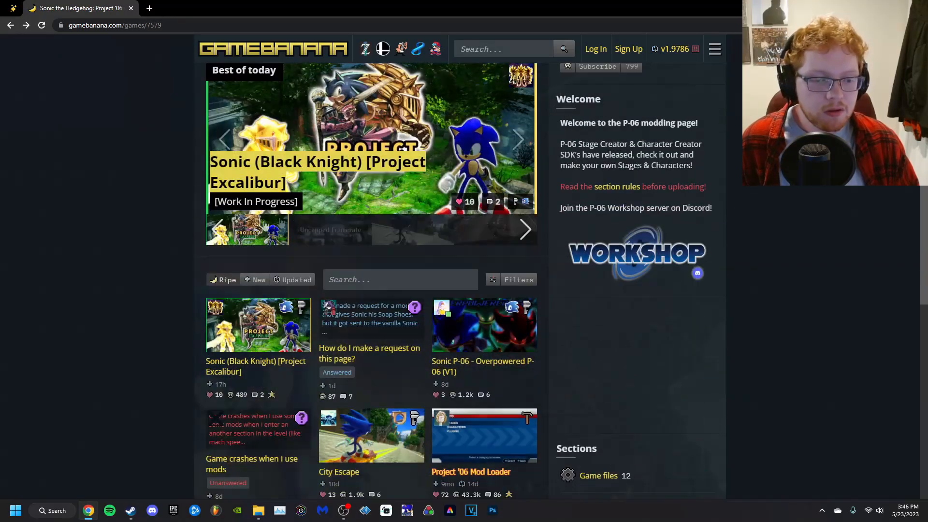
- Scroll the Rush Sonic mod page down to its Files section
scroll("up", 3)
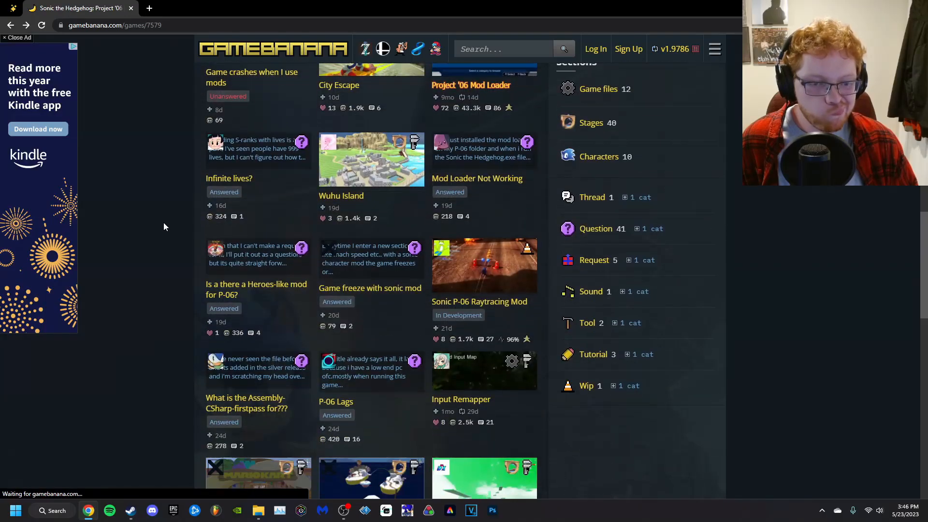
scroll("down", 3)
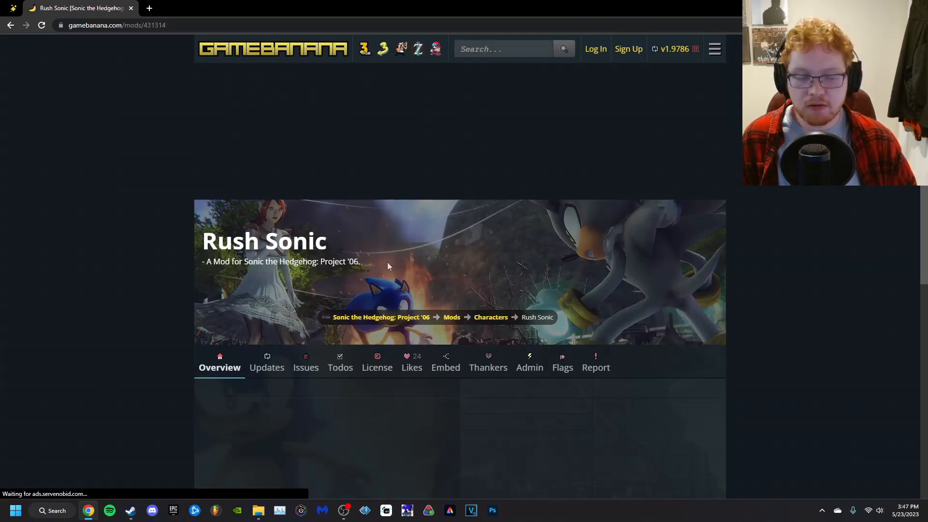
scroll("down", 3)
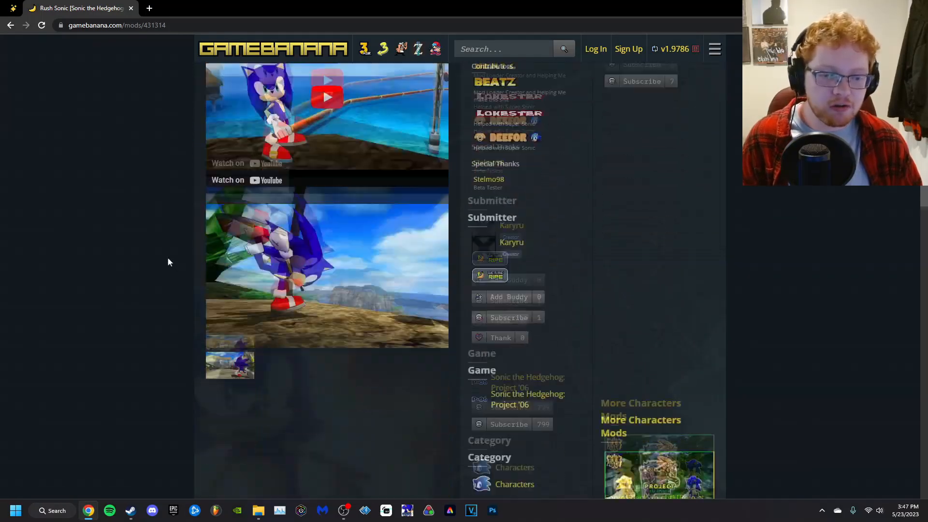
scroll("down", 3)
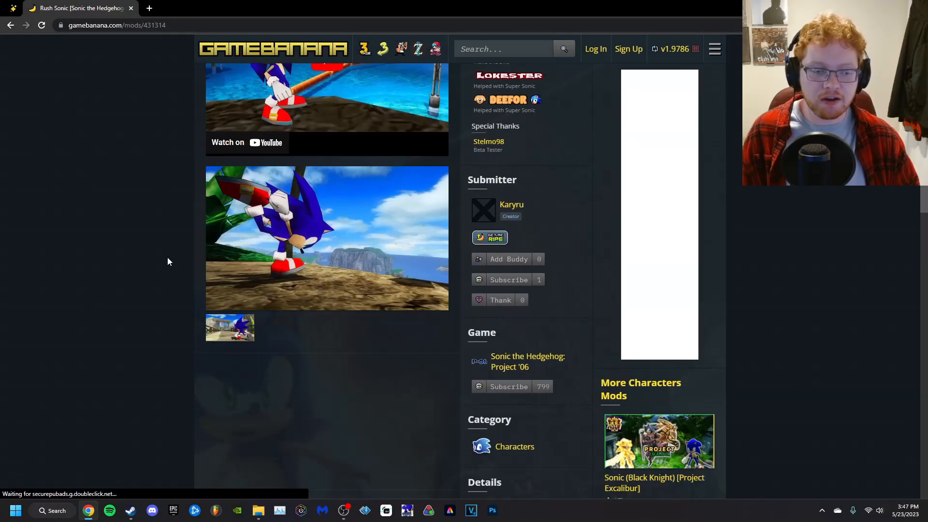
scroll("down", 3)
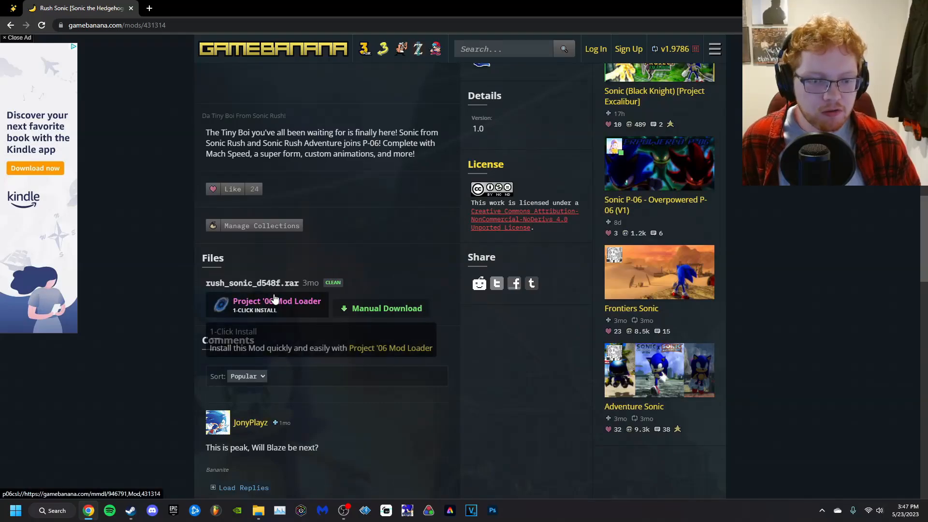
mouse_move(379, 383)
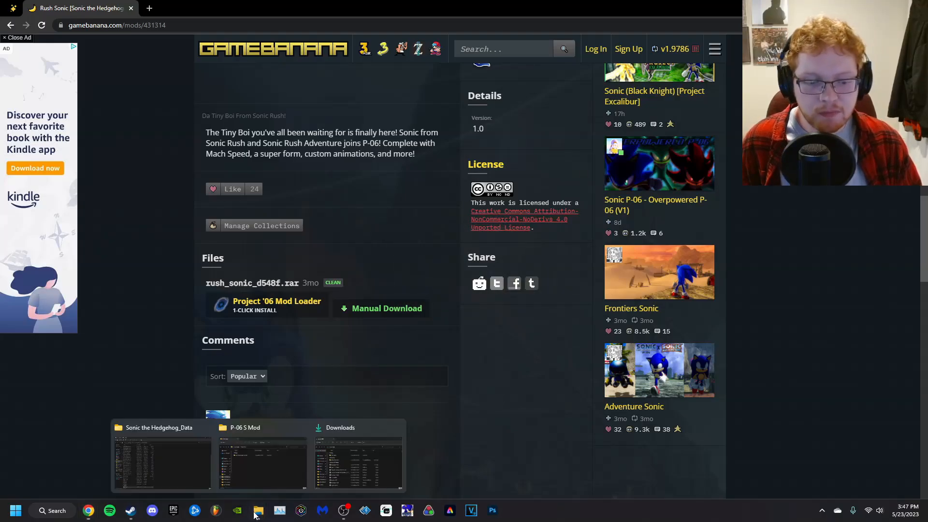
- From Downloads > P-06 S Mod > Sonic the Hedgehog (P-06), relaunch the Sonic the Hedgehog application
left_click(357, 462)
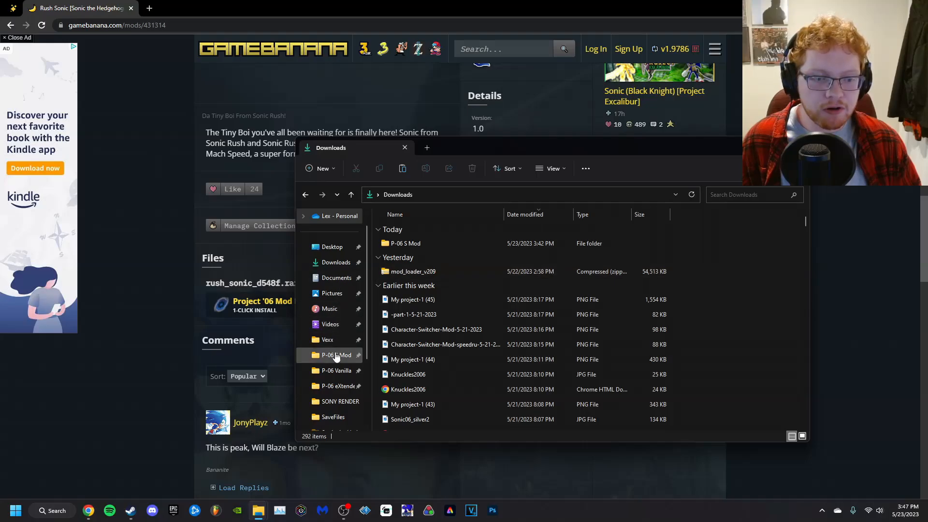
double_click(405, 244)
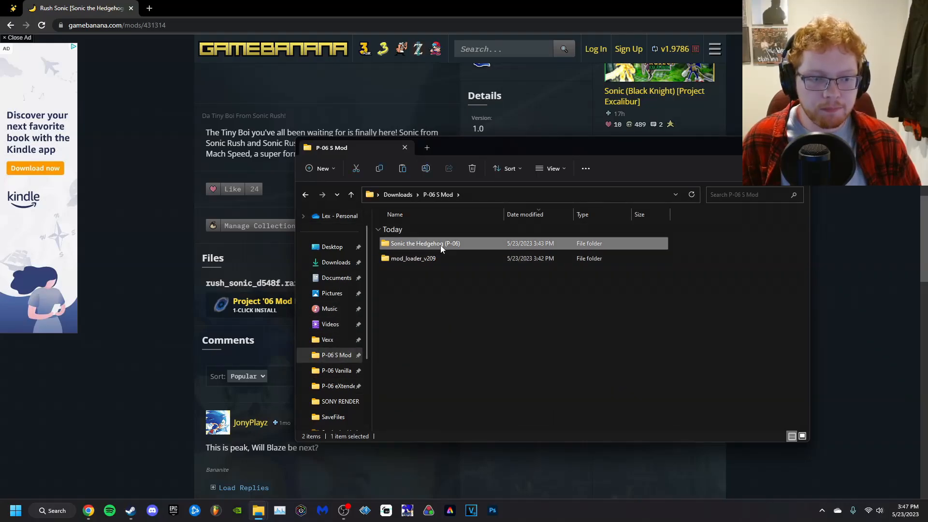
double_click(425, 244)
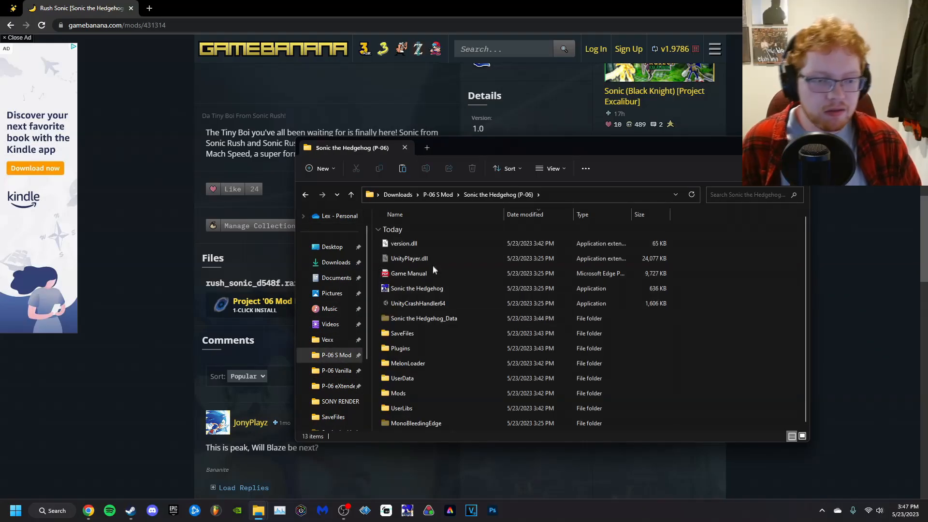
double_click(417, 288)
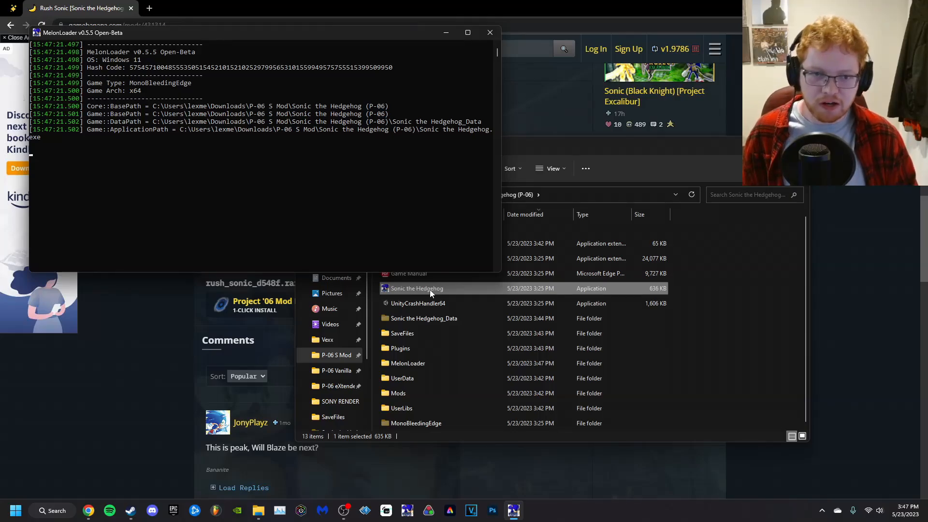
double_click(415, 288)
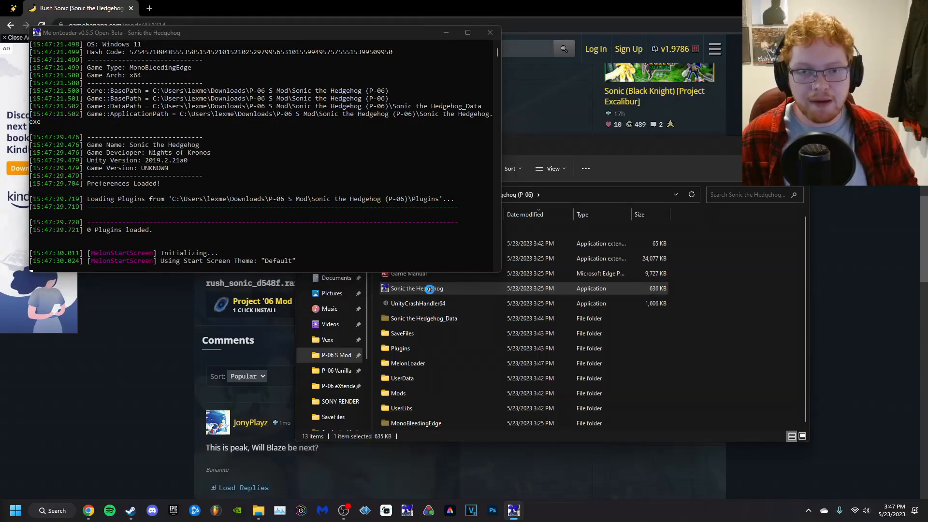
double_click(416, 288)
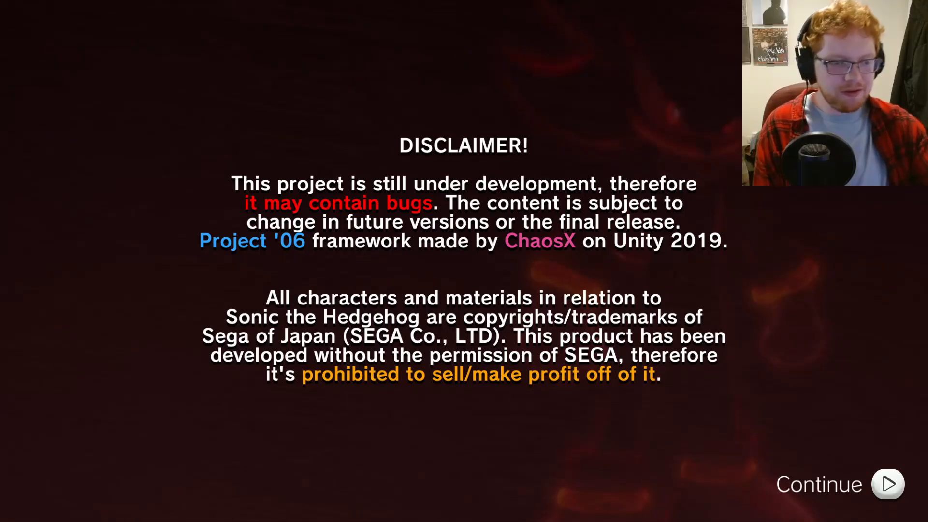
- Continue past the development disclaimer to reach the Mods and Plugins menus
left_click(886, 483)
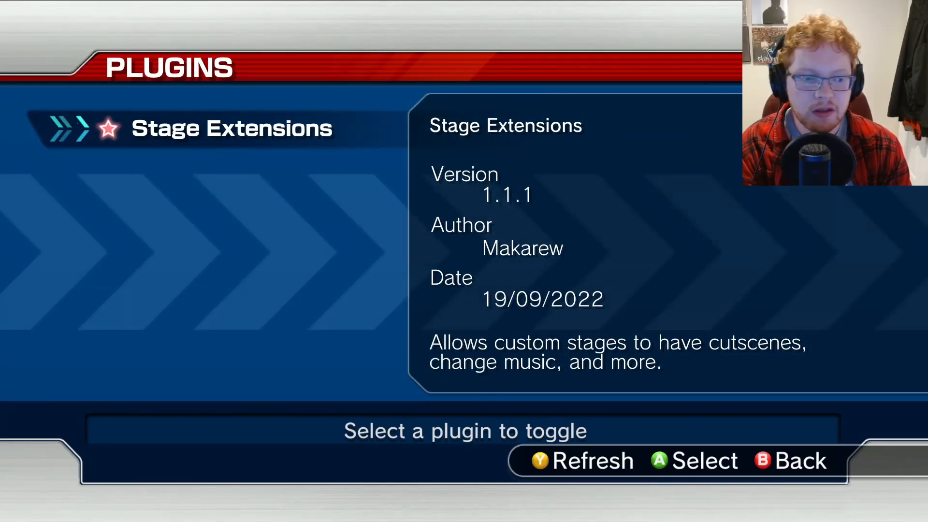
- Back out of Plugins and reach Sonic's Character Select with the Rush Sonic model by Karyru
key("b")
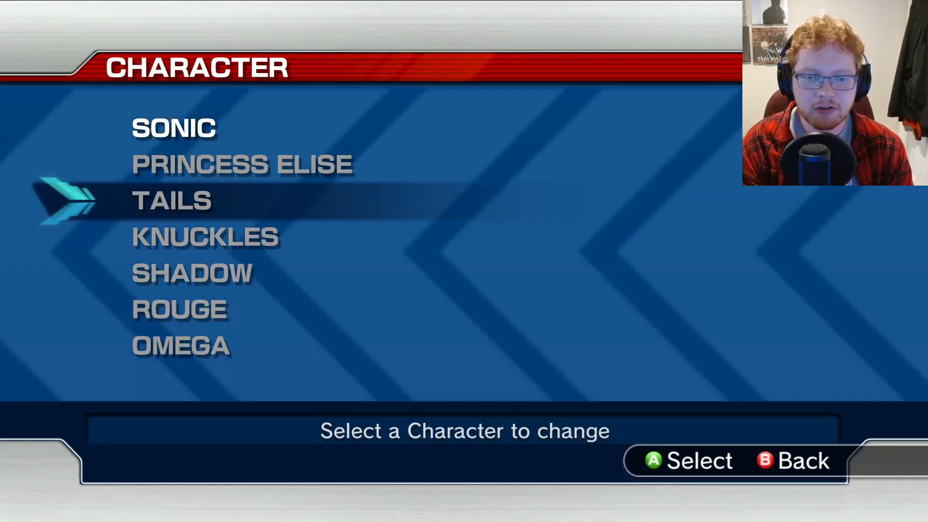
scroll("down", 3)
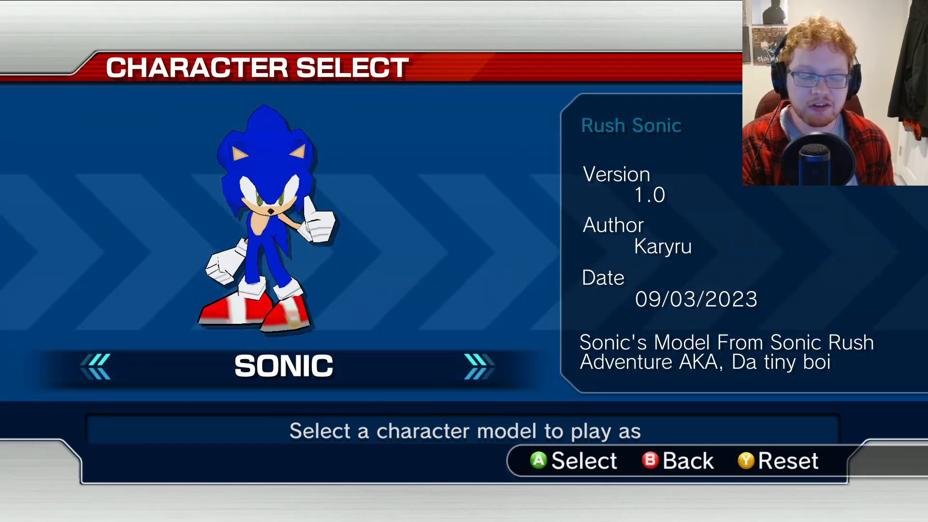
- Select the Rush Sonic model and play a stage as Sonic with rings, timer and score running
key("B")
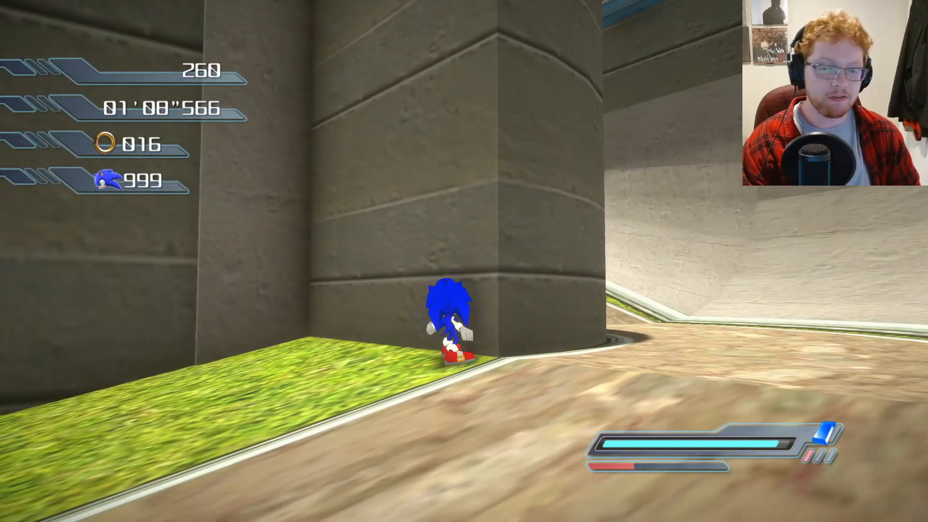
- Pause and quit the stage, then return to the Characters list in the Mods menu
key("Escape")
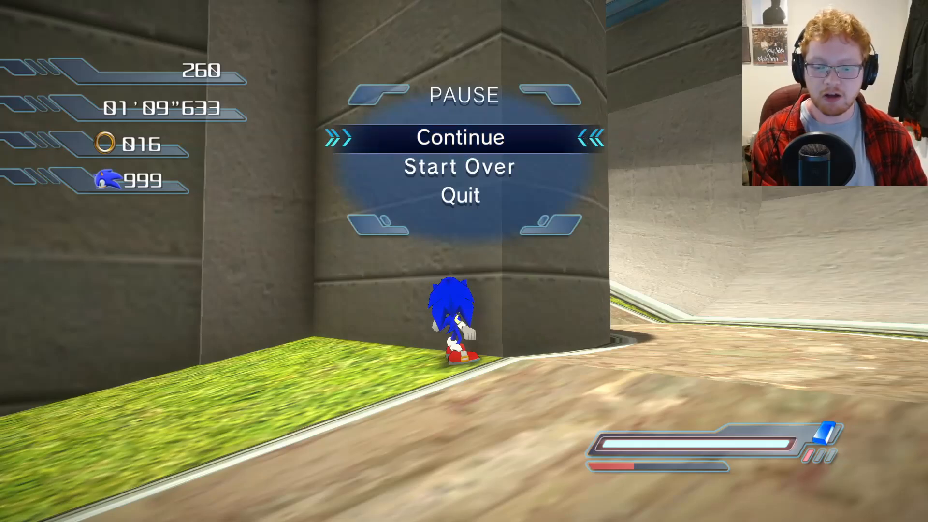
key("Down")
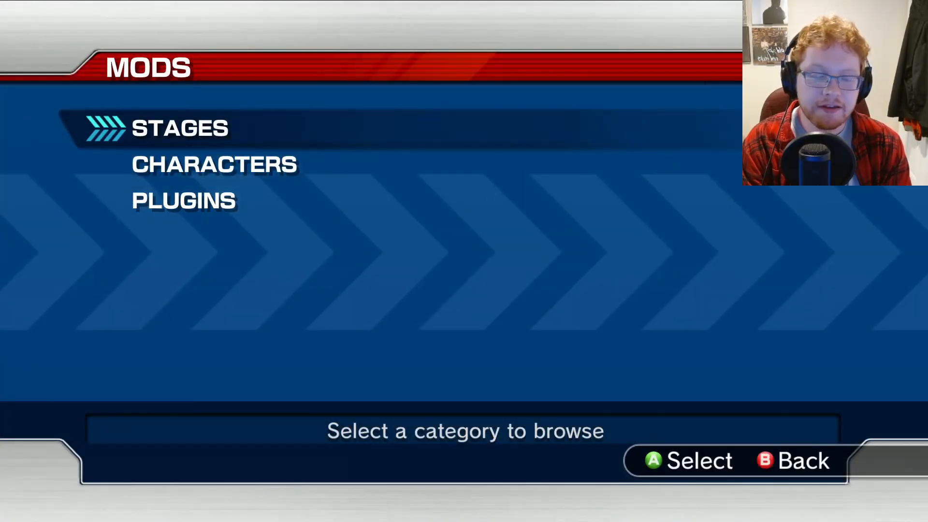
left_click(214, 165)
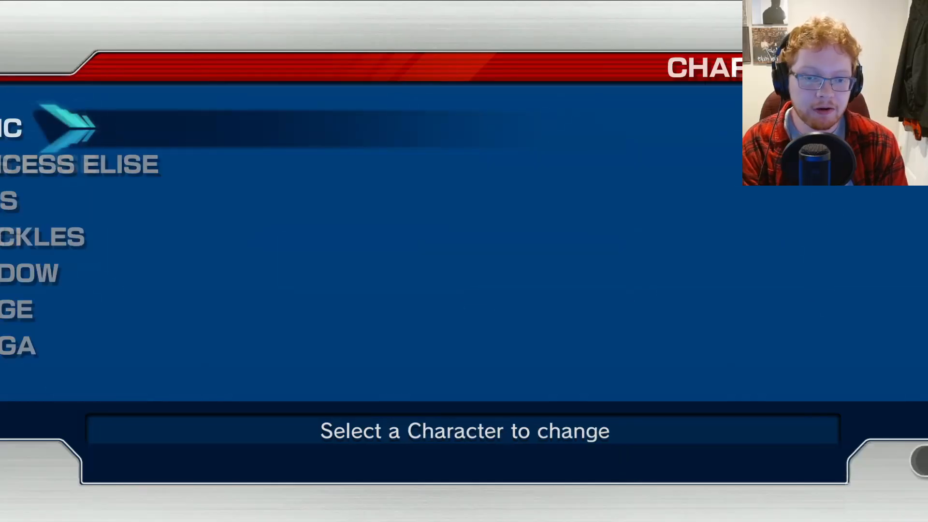